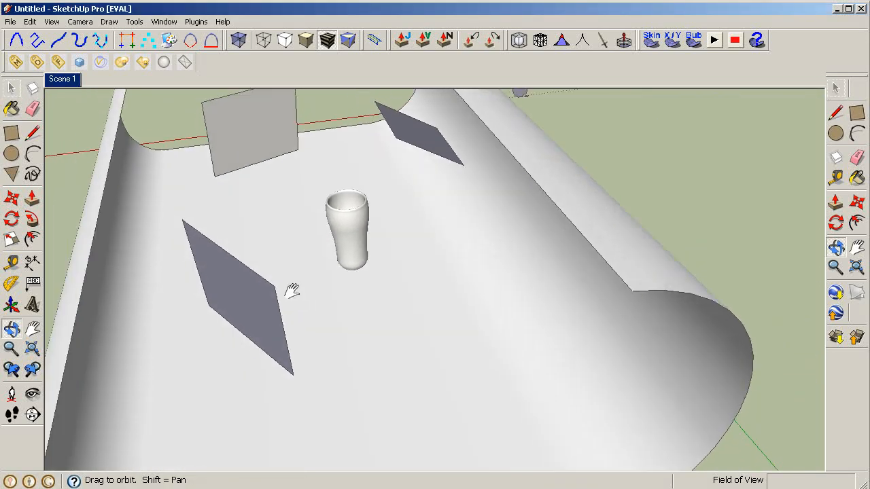
# Step: Orbit over the cup, hide the two side light planes, and turn on Hidden Geometry
pyautogui.moveTo(292, 291); pyautogui.dragTo(498, 351)
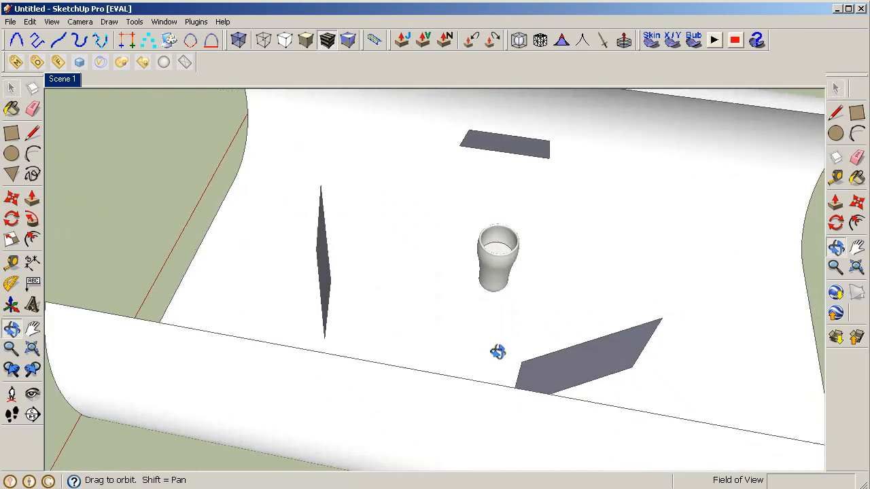
pyautogui.moveTo(498, 352); pyautogui.dragTo(727, 439)
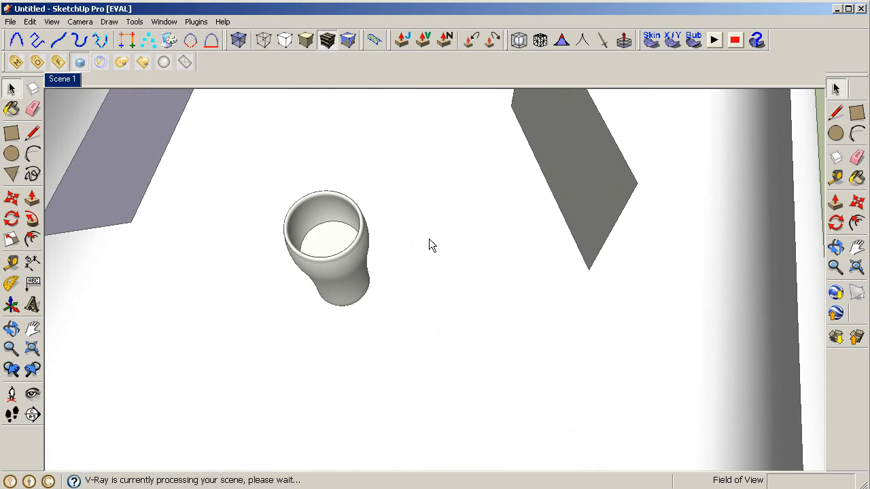
pyautogui.moveTo(469, 276)
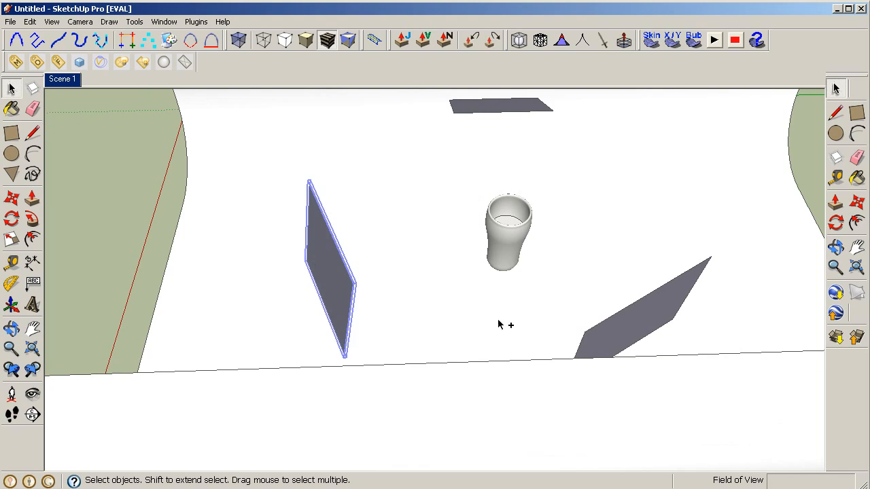
pyautogui.rightClick(642, 306)
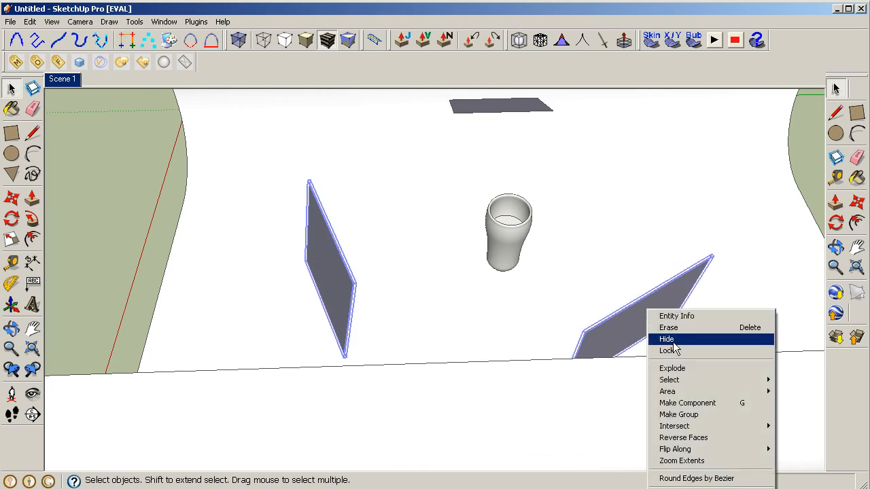
pyautogui.click(666, 338)
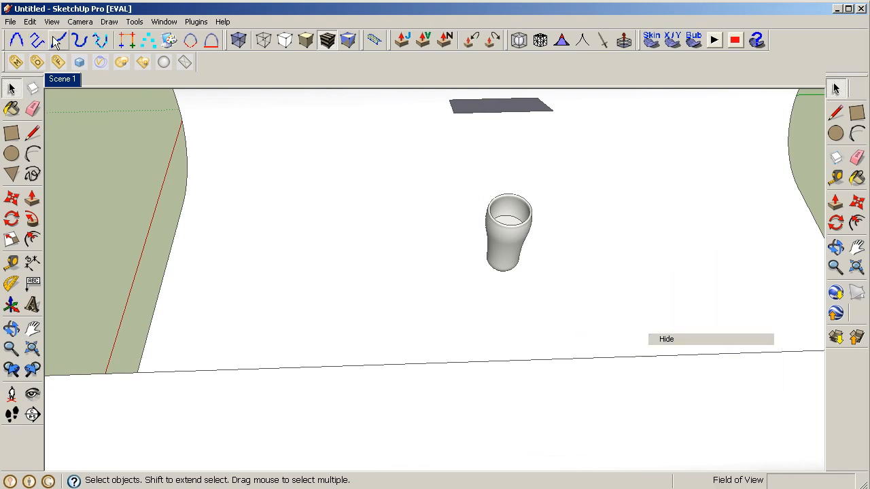
pyautogui.click(52, 21)
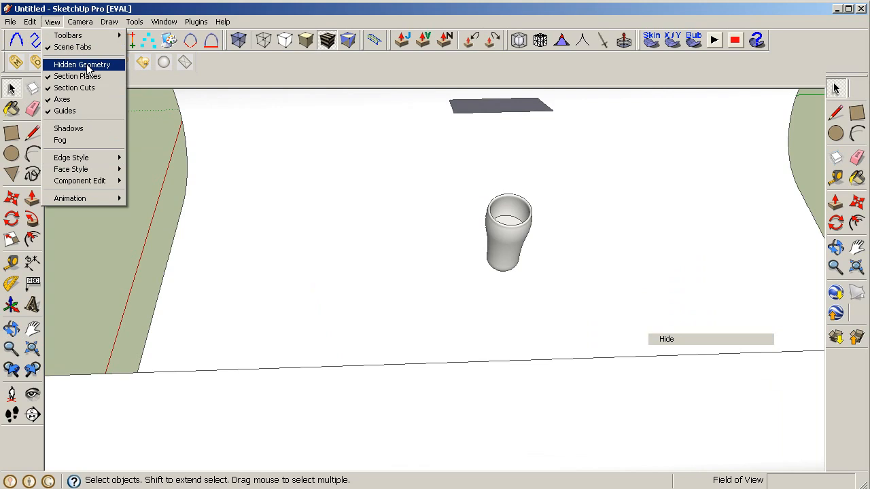
pyautogui.click(82, 64)
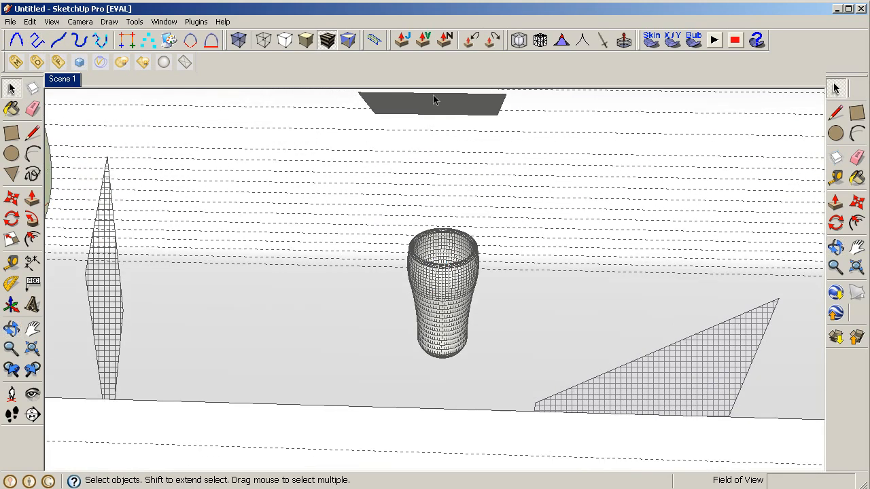
# Step: Set the top rectangle light's V-Ray intensity multiplier to 2 and confirm
pyautogui.rightClick(432, 100)
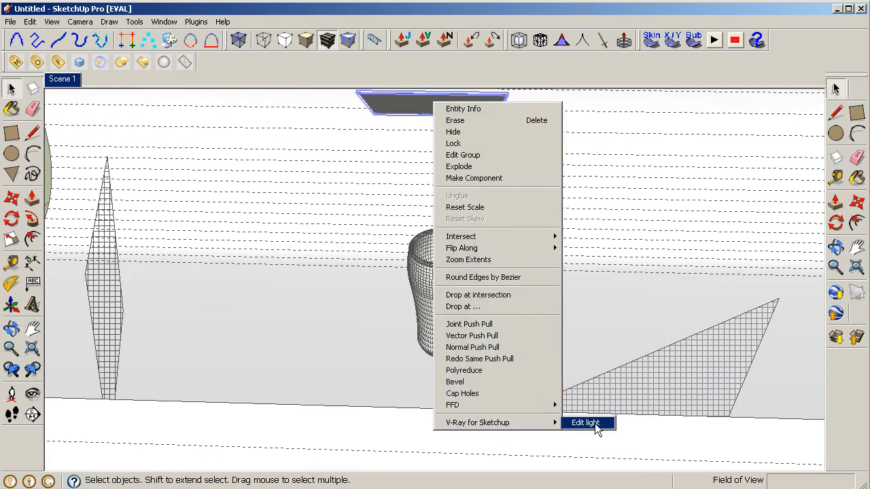
pyautogui.click(585, 422)
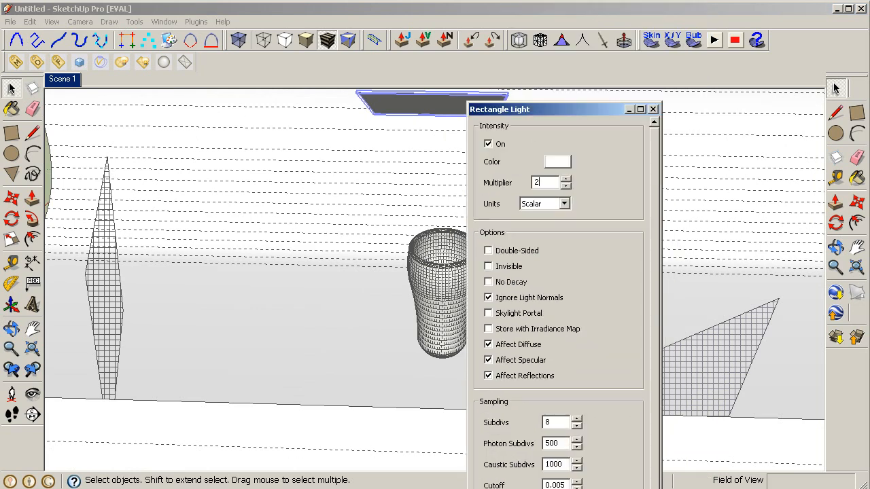
pyautogui.click(653, 109)
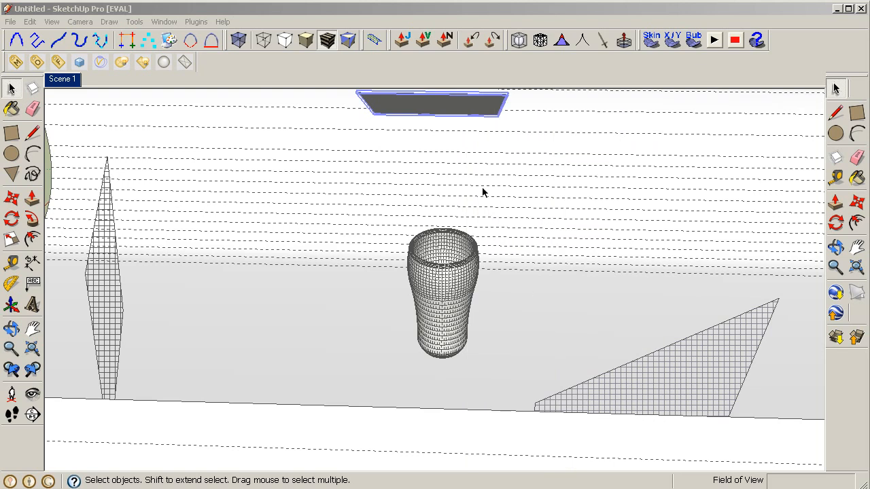
# Step: Orbit to a low view, check the V-Ray test render, and close the frame buffer
pyautogui.moveTo(482, 192); pyautogui.dragTo(372, 306)
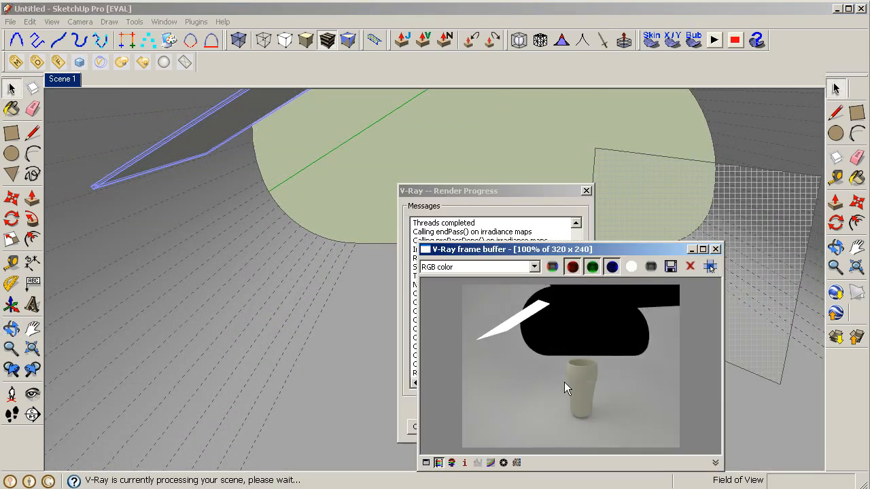
pyautogui.moveTo(570, 376)
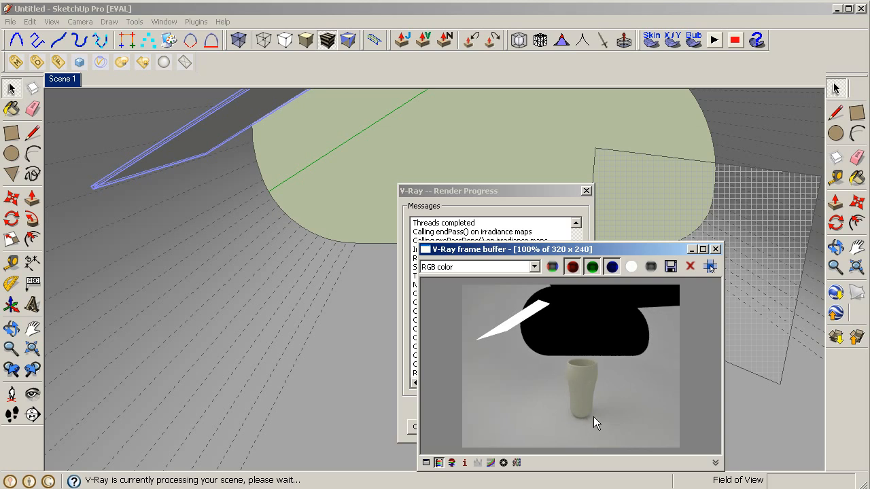
pyautogui.moveTo(593, 419)
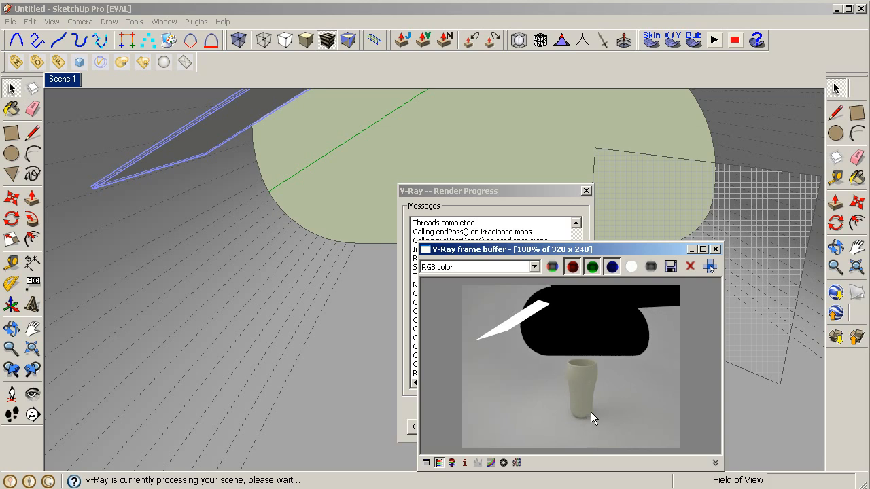
pyautogui.click(715, 248)
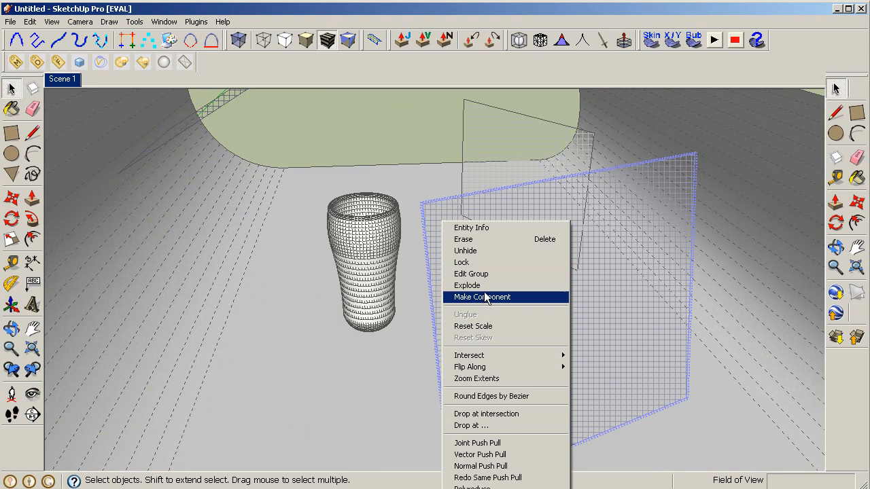
pyautogui.moveTo(540, 291)
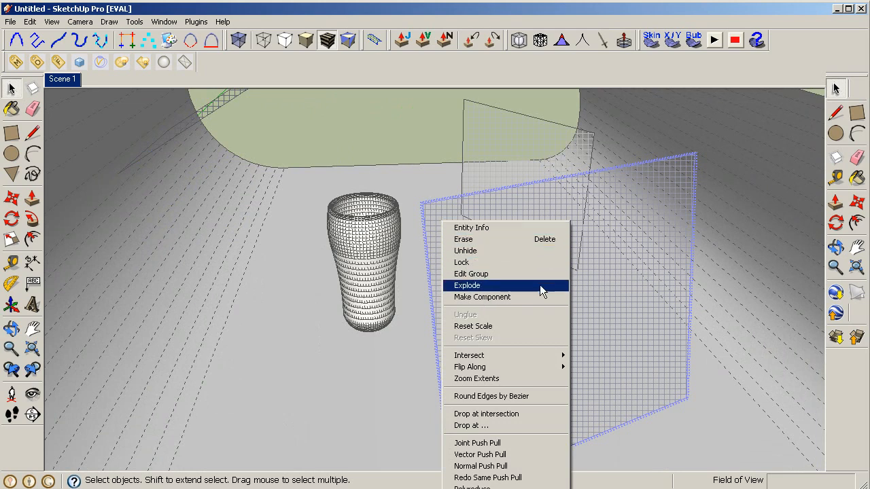
pyautogui.moveTo(502, 297)
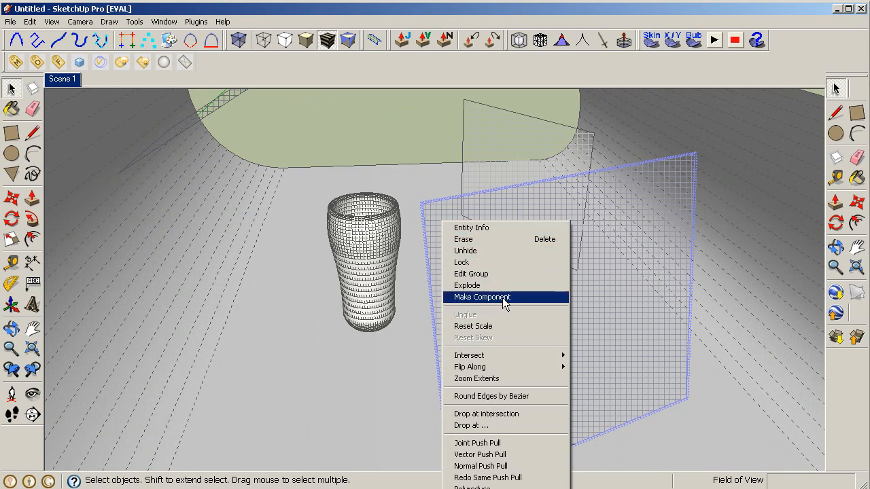
pyautogui.moveTo(486, 346)
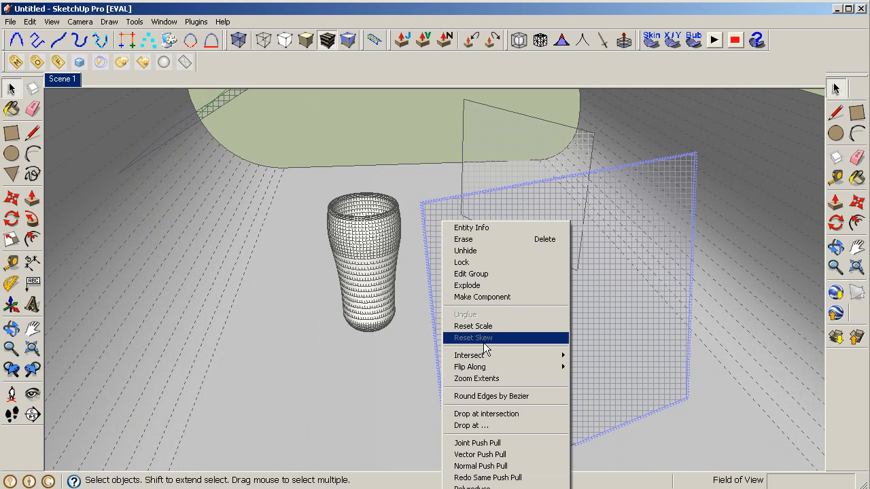
pyautogui.moveTo(496, 378)
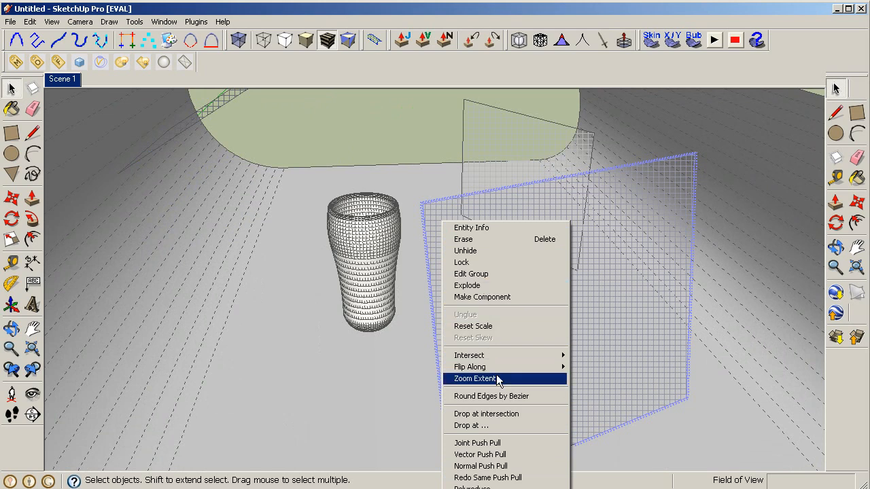
pyautogui.moveTo(493, 285)
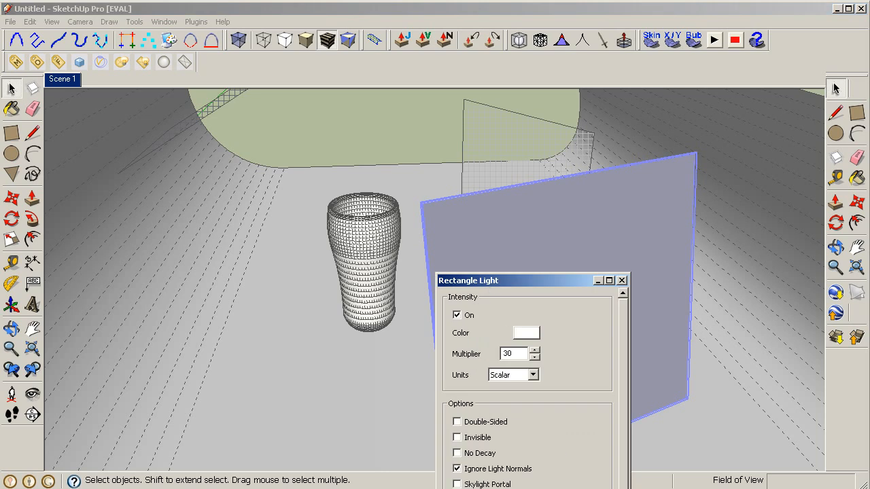
# Step: Bring up the side light's full settings and edit its multiplier from 30 to 2
pyautogui.moveTo(516, 280); pyautogui.dragTo(507, 104)
pyautogui.write('2')
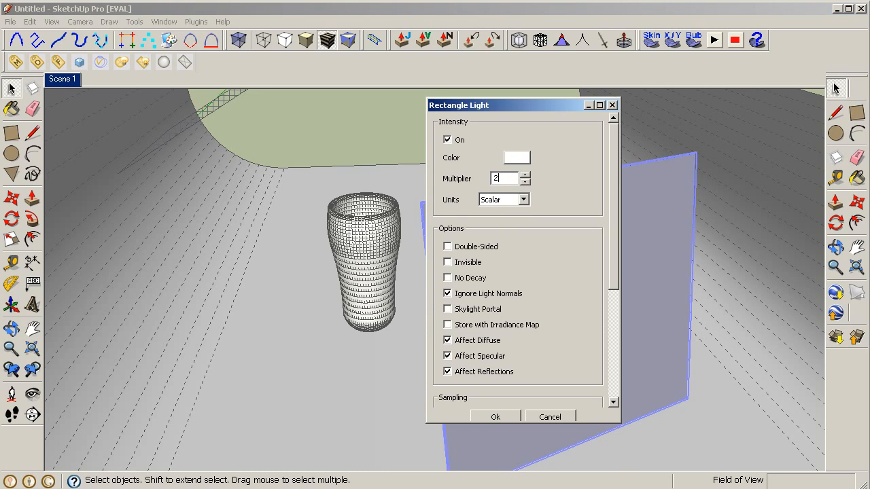
pyautogui.click(494, 416)
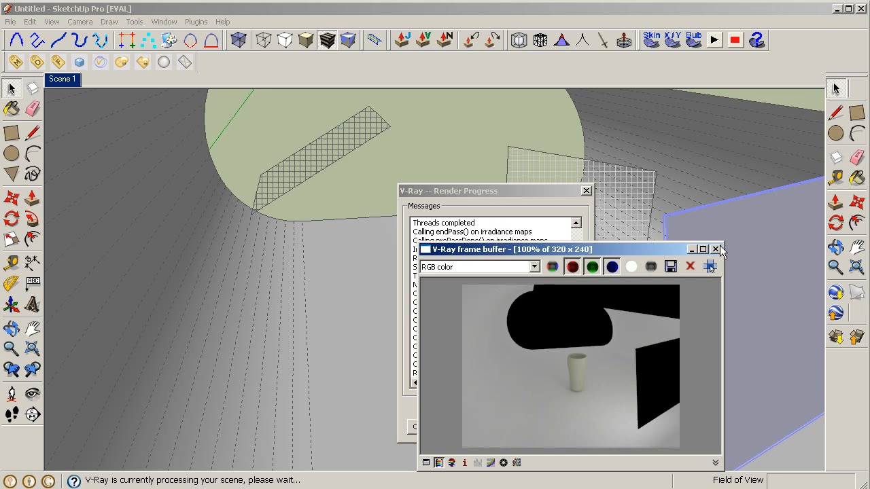
pyautogui.moveTo(717, 249)
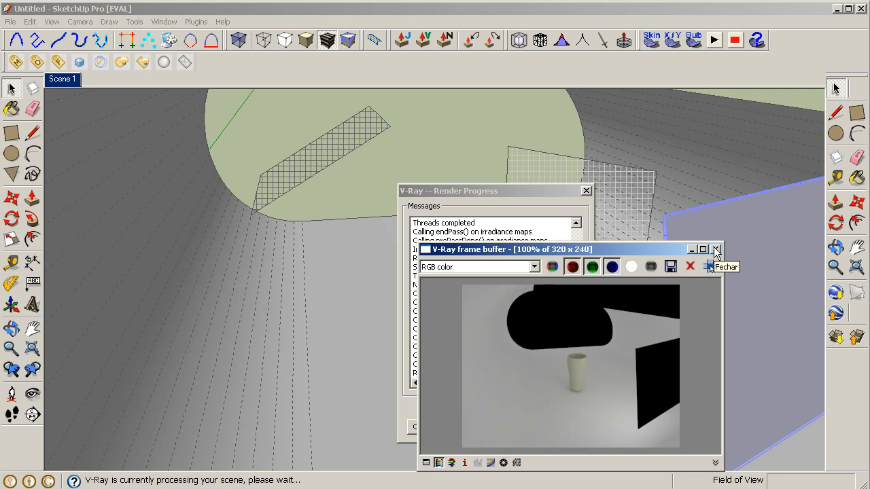
# Step: Close the V-Ray frame buffer after checking the side-lit test render
pyautogui.click(715, 250)
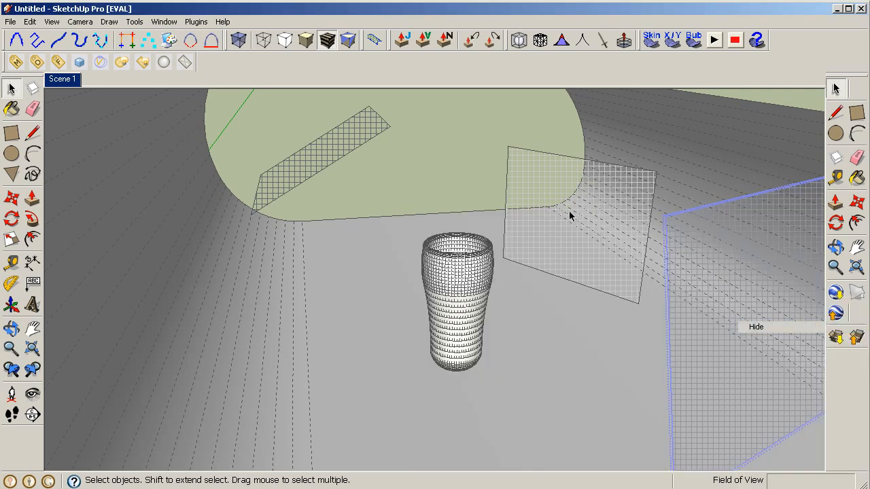
# Step: Orbit to the cup and make the back light plane solid from its context menu
pyautogui.moveTo(571, 218); pyautogui.dragTo(537, 280)
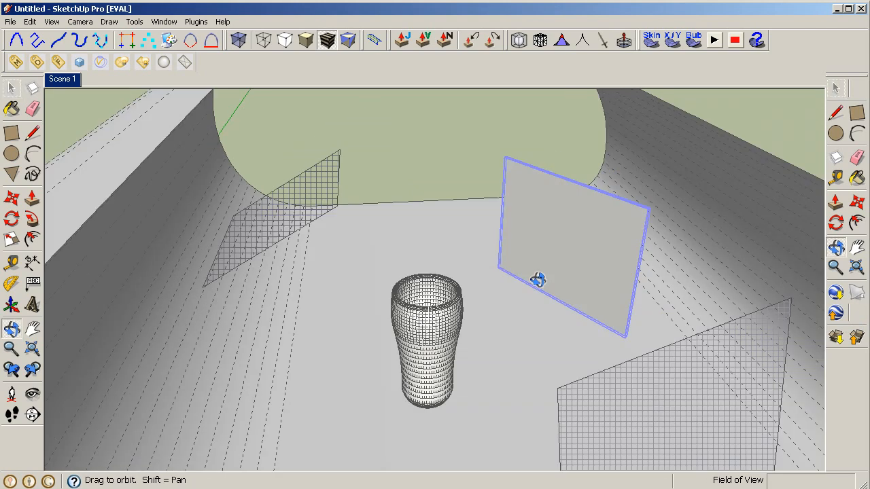
pyautogui.rightClick(537, 280)
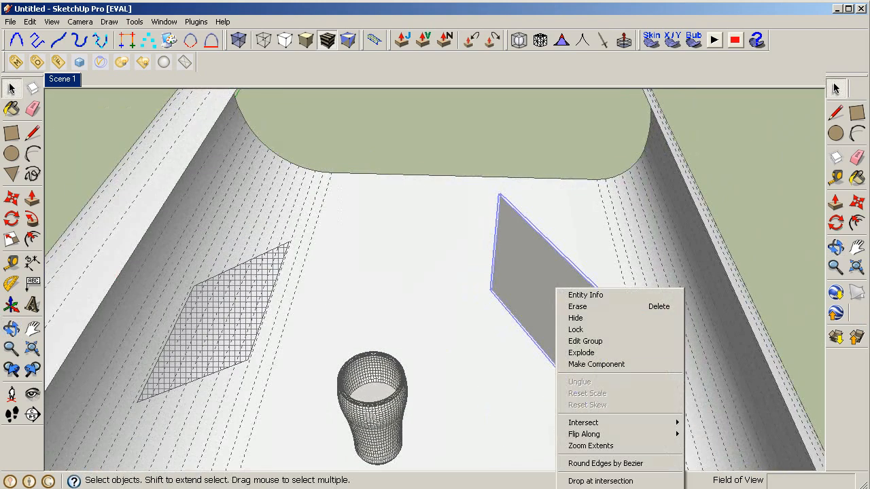
pyautogui.click(585, 294)
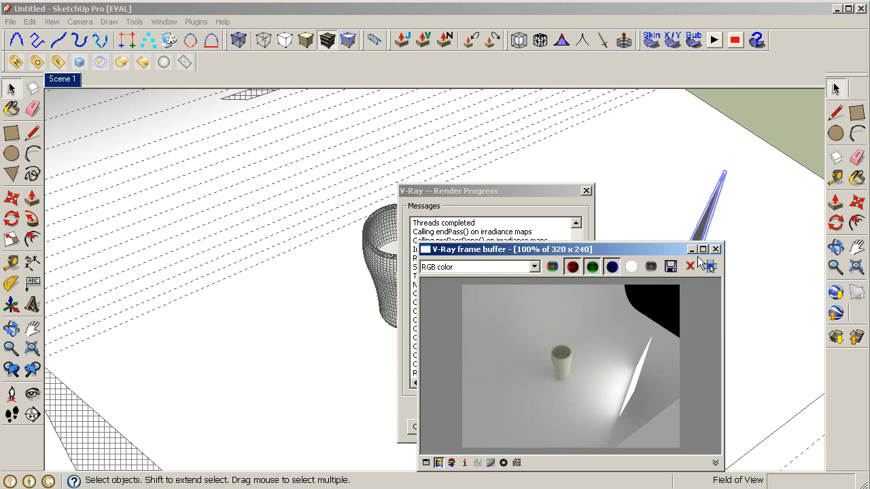
# Step: Close the V-Ray frame buffer after reviewing the back-lit render
pyautogui.click(715, 248)
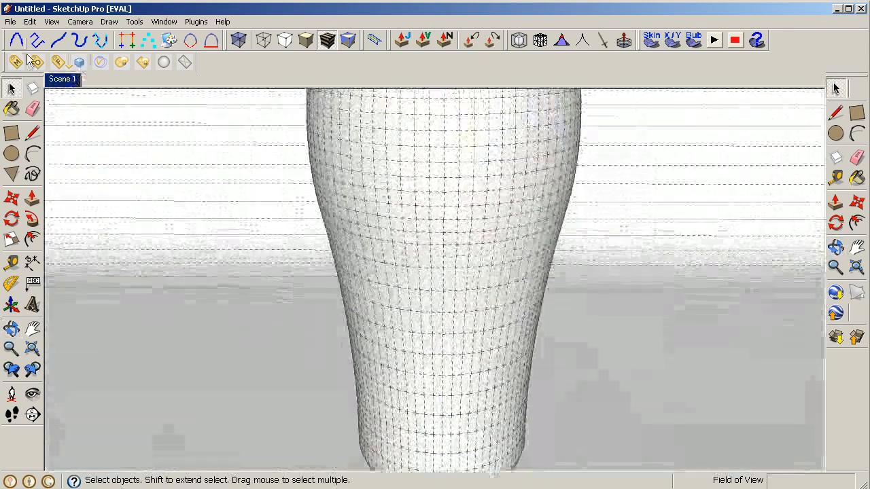
# Step: Run close-up V-Ray renders of the cup, then close the frame buffer and progress windows
pyautogui.click(81, 62)
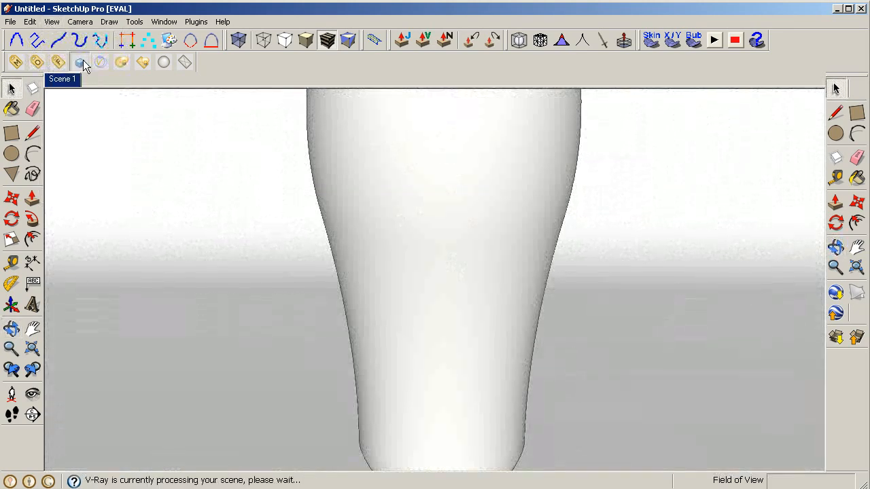
pyautogui.click(80, 62)
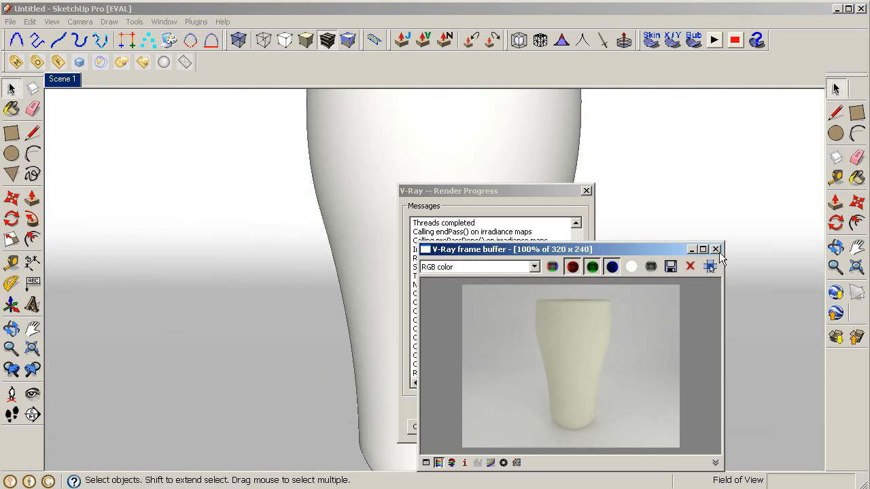
pyautogui.click(715, 248)
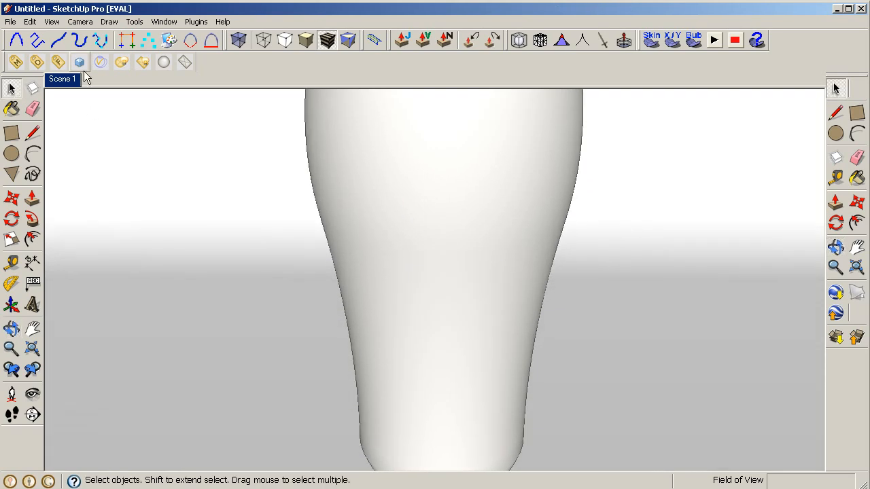
pyautogui.rightClick(62, 79)
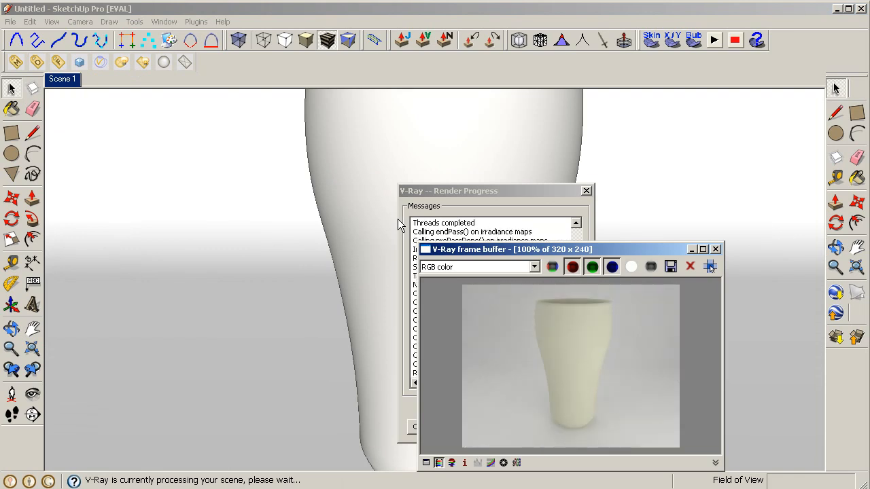
pyautogui.moveTo(608, 235)
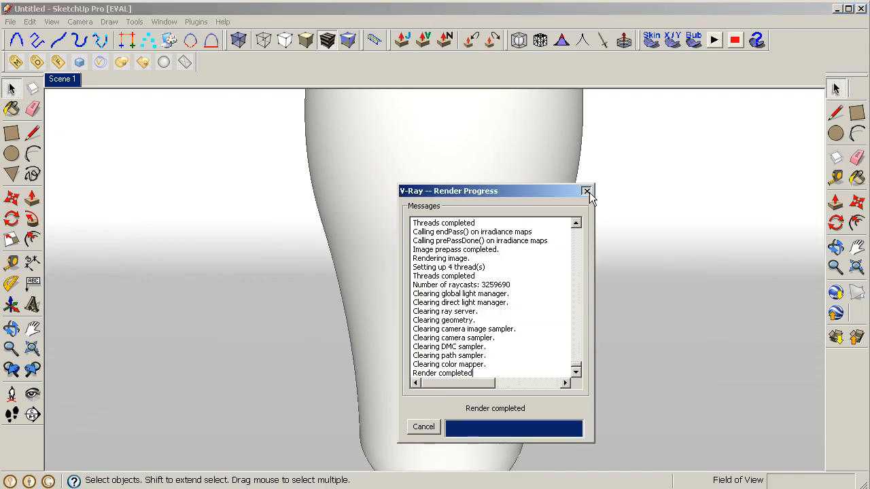
pyautogui.click(587, 190)
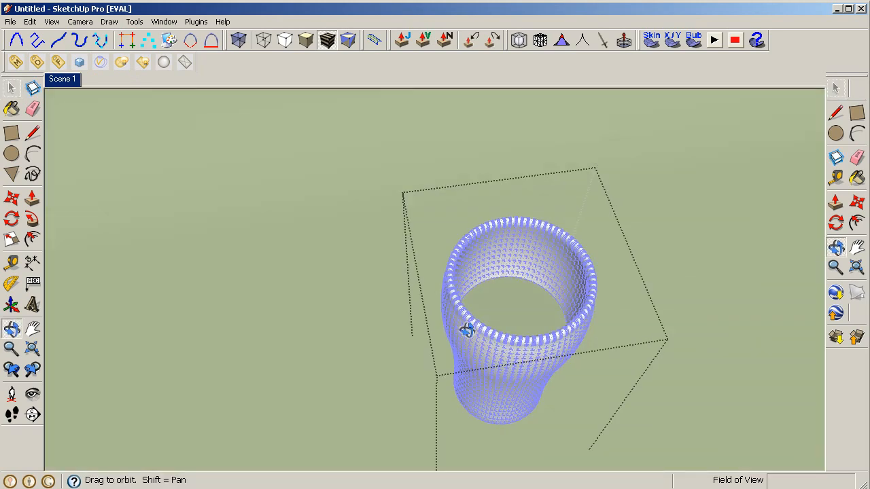
# Step: Paint the cup with the grey Color_003 swatch, replacing white Color_000
pyautogui.click(11, 109)
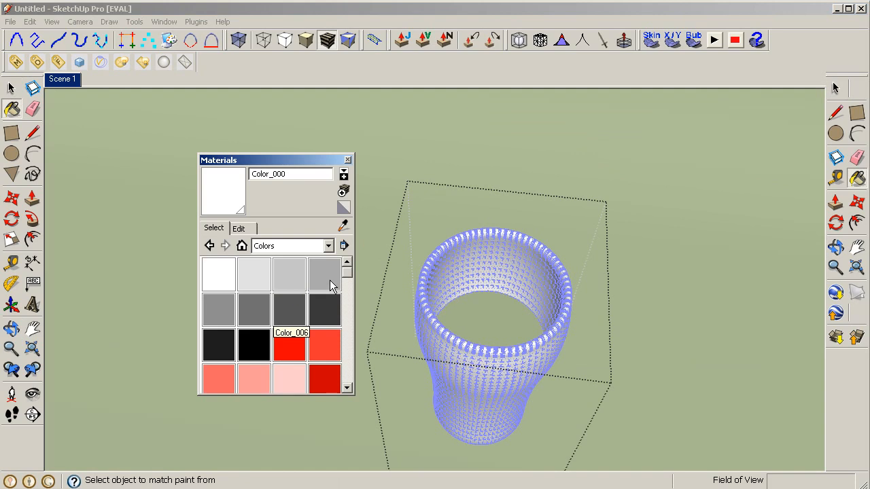
pyautogui.click(325, 274)
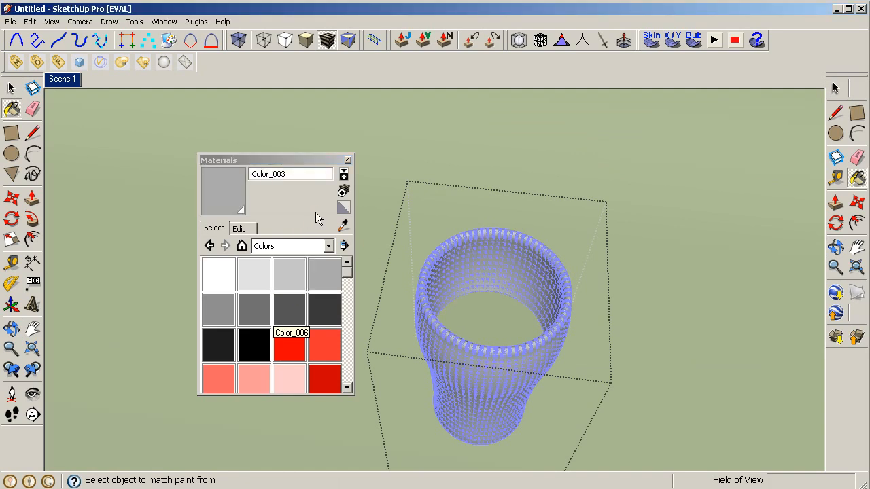
pyautogui.click(348, 159)
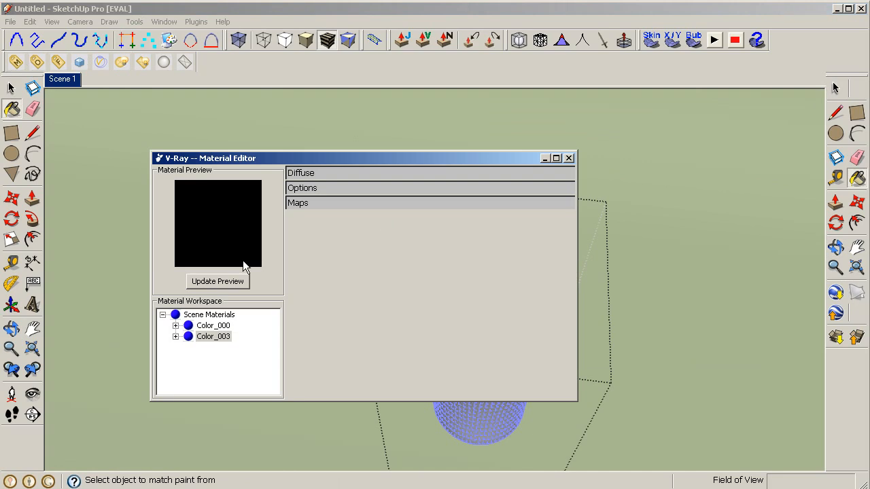
# Step: Add a reflection layer to Color_003, set its Fresnel IOR values to 2, and apply
pyautogui.click(176, 335)
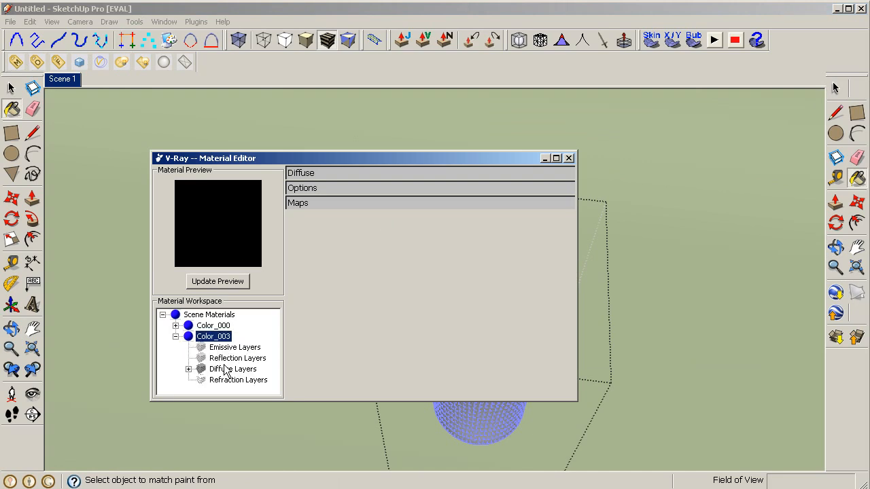
pyautogui.click(237, 358)
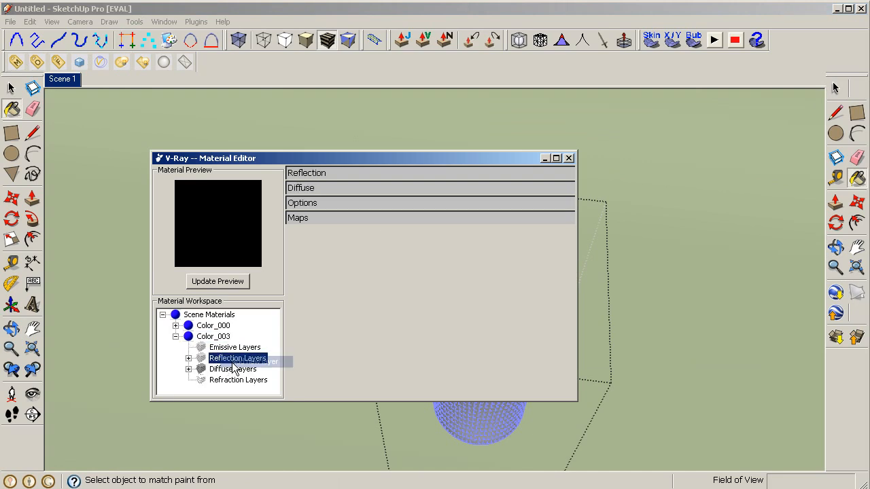
pyautogui.click(212, 336)
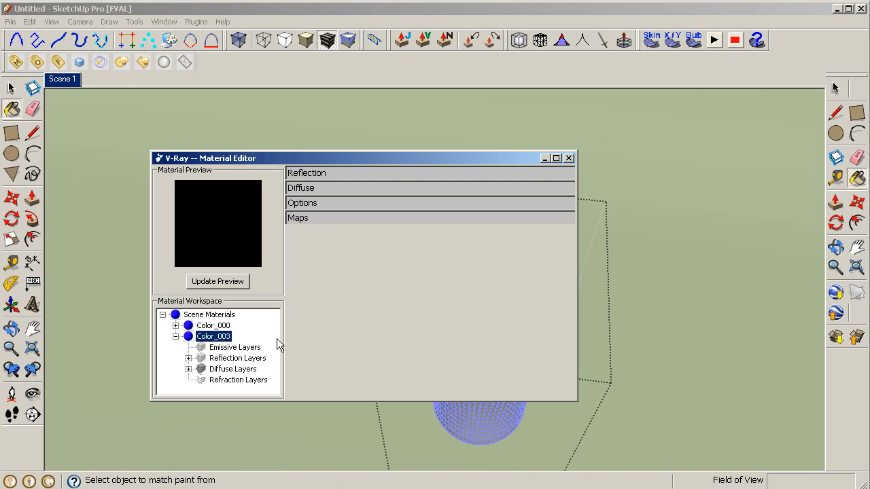
pyautogui.moveTo(325, 324)
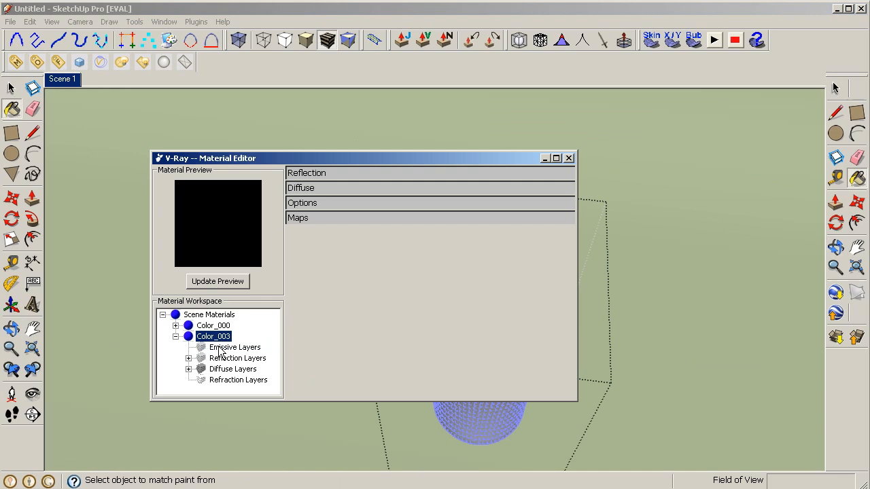
pyautogui.rightClick(214, 337)
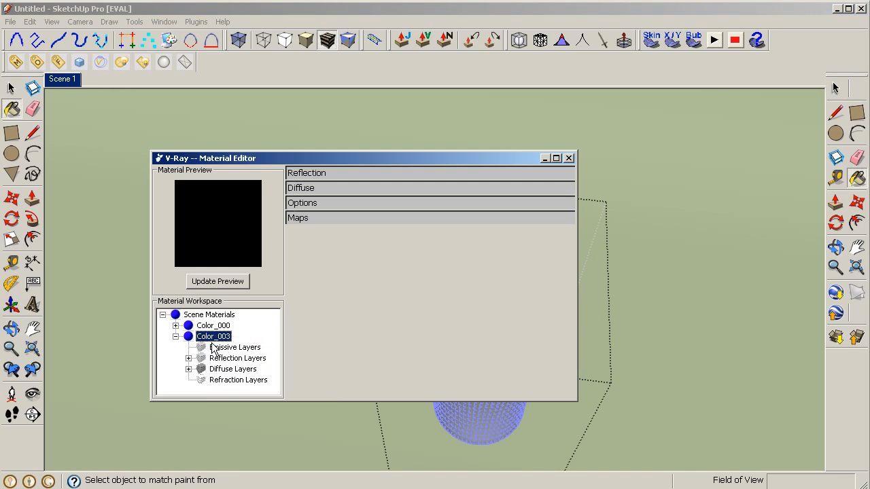
pyautogui.click(195, 358)
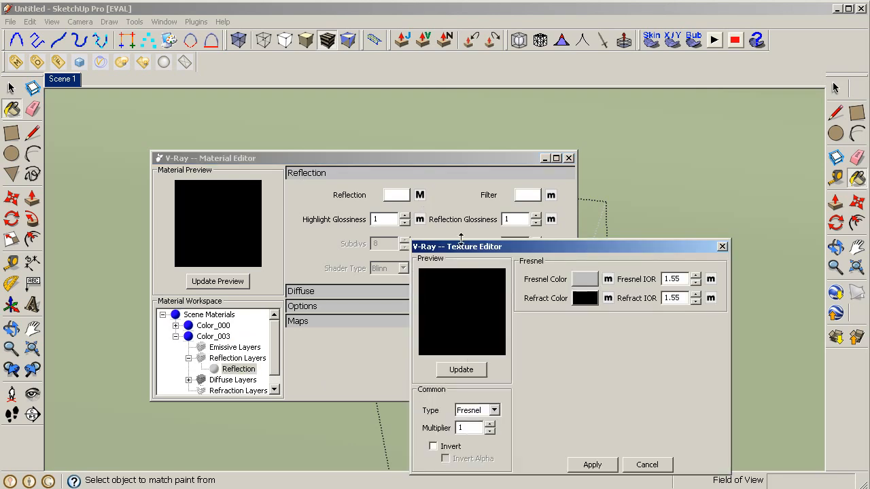
pyautogui.tripleClick(672, 279)
pyautogui.write('2')
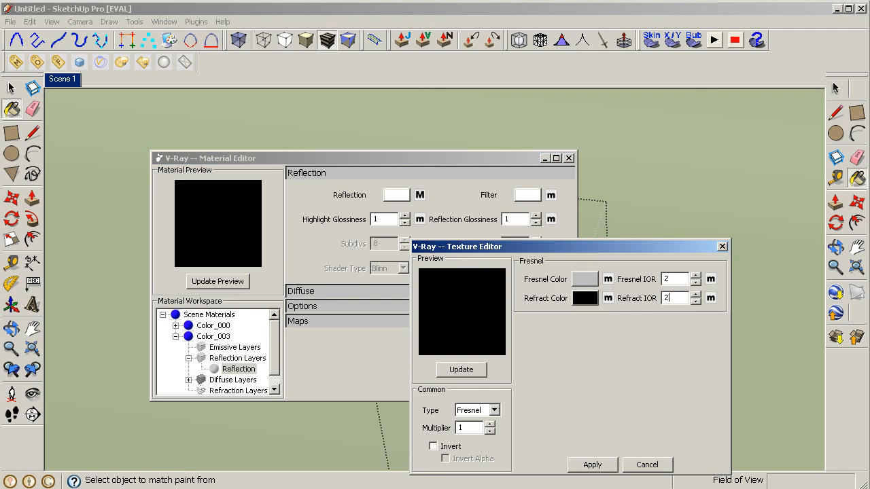
pyautogui.moveTo(658, 285)
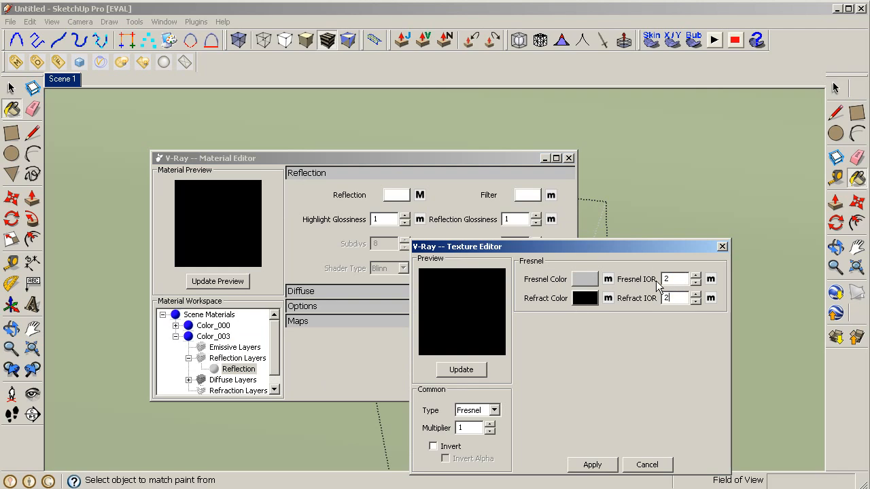
pyautogui.moveTo(591, 466)
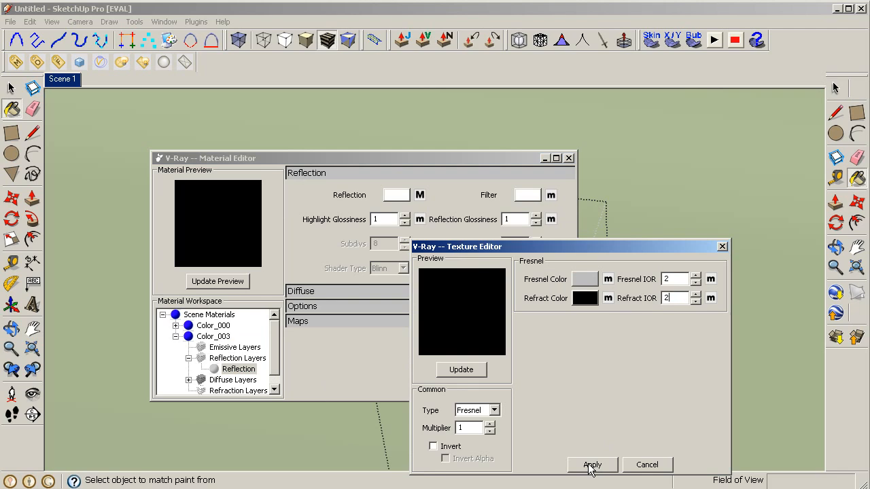
pyautogui.click(590, 465)
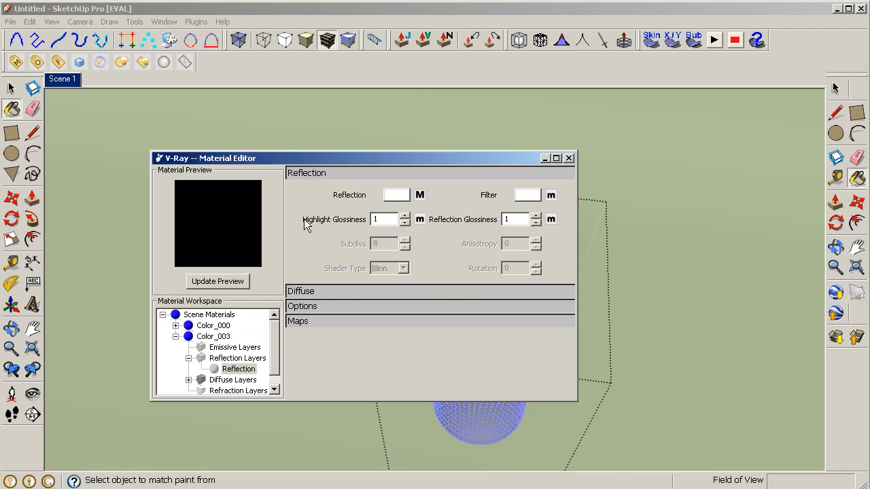
# Step: Set Color_003's reflection highlight glossiness to 0.9 and refresh the material preview
pyautogui.click(404, 222)
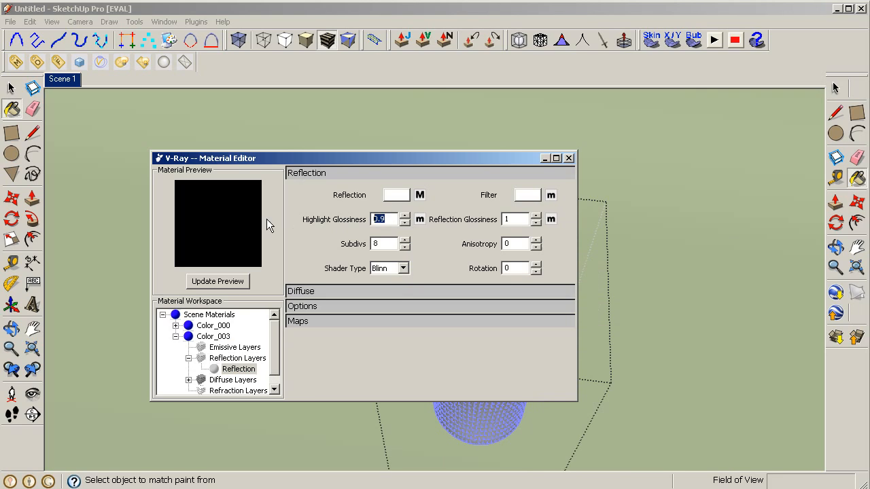
pyautogui.click(217, 282)
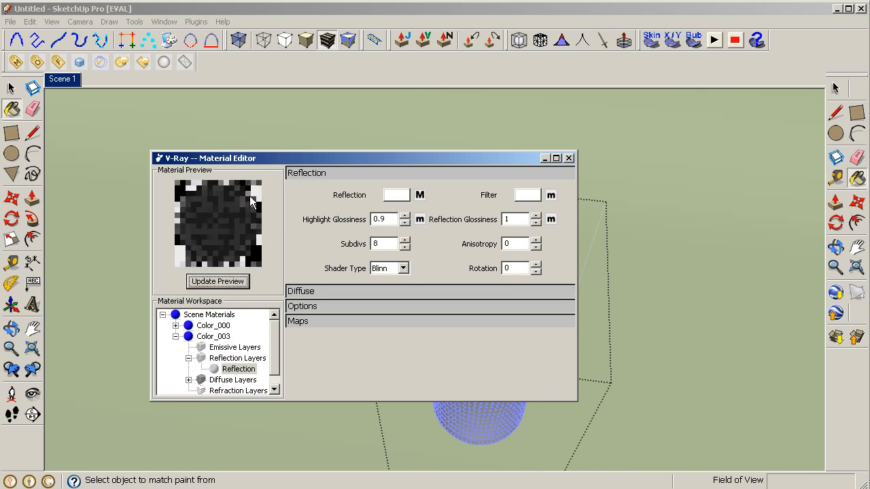
pyautogui.click(218, 281)
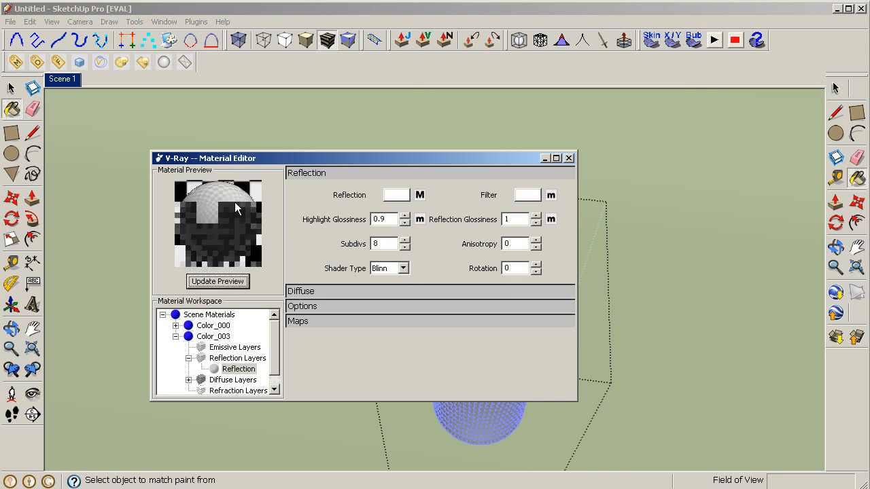
pyautogui.click(218, 282)
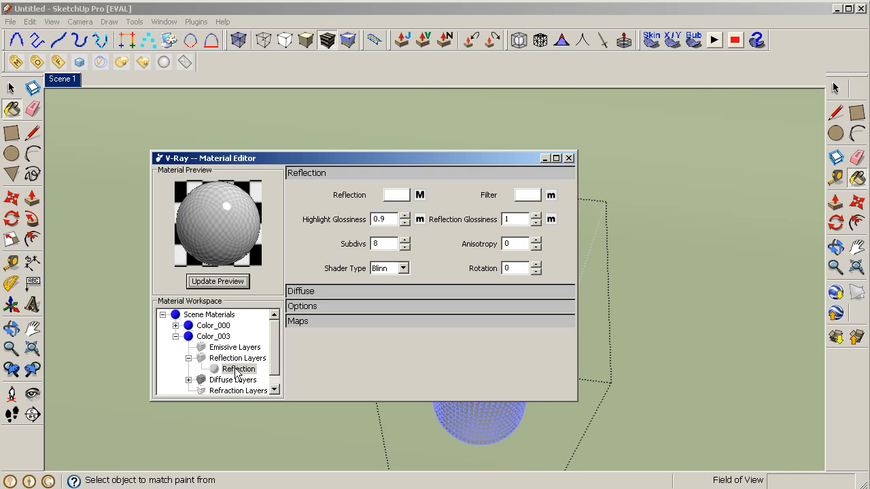
pyautogui.click(301, 290)
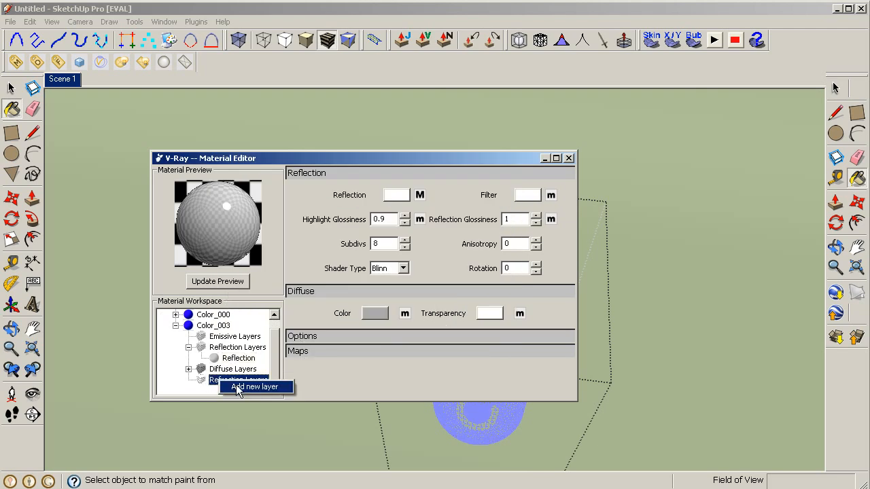
# Step: Add a refraction layer to Color_003 with an IOR of about 1.517
pyautogui.click(255, 386)
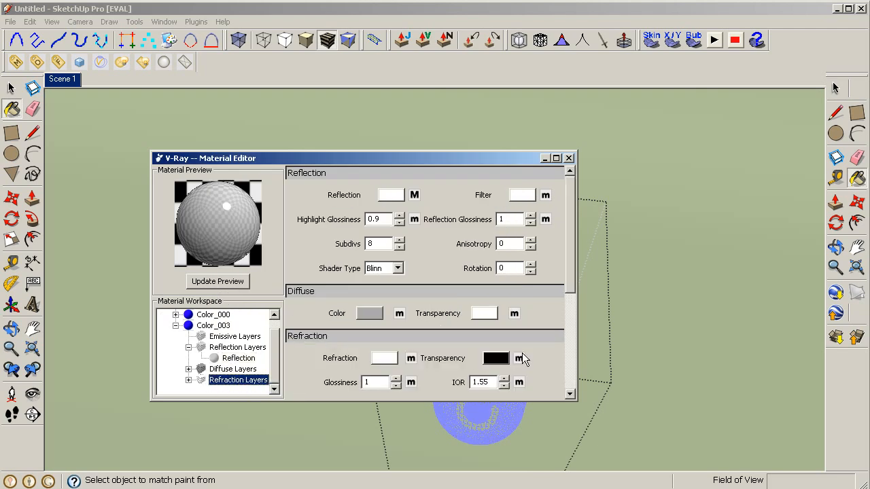
pyautogui.scroll(-3)
pyautogui.write('.514')
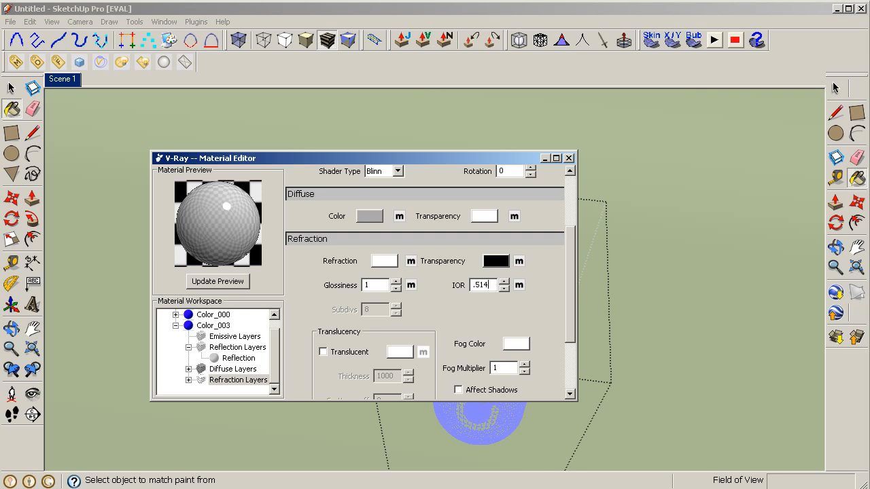
pyautogui.write('74')
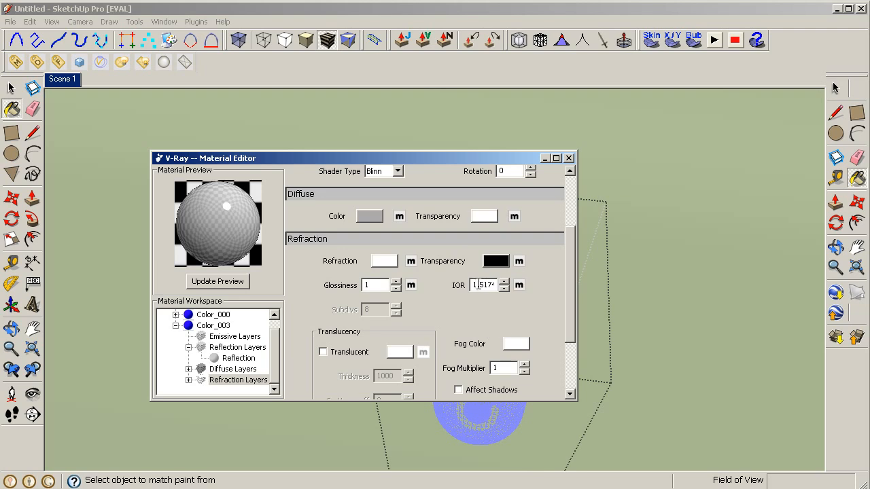
pyautogui.tripleClick(482, 285)
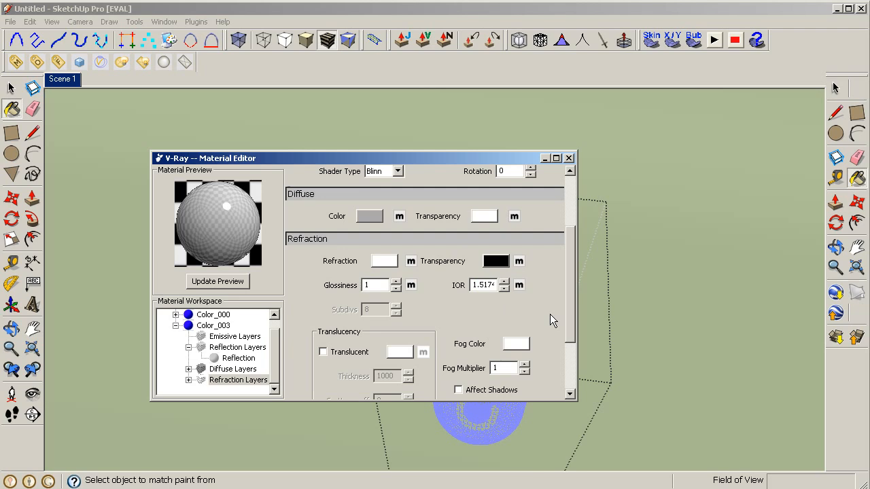
pyautogui.scroll(-3)
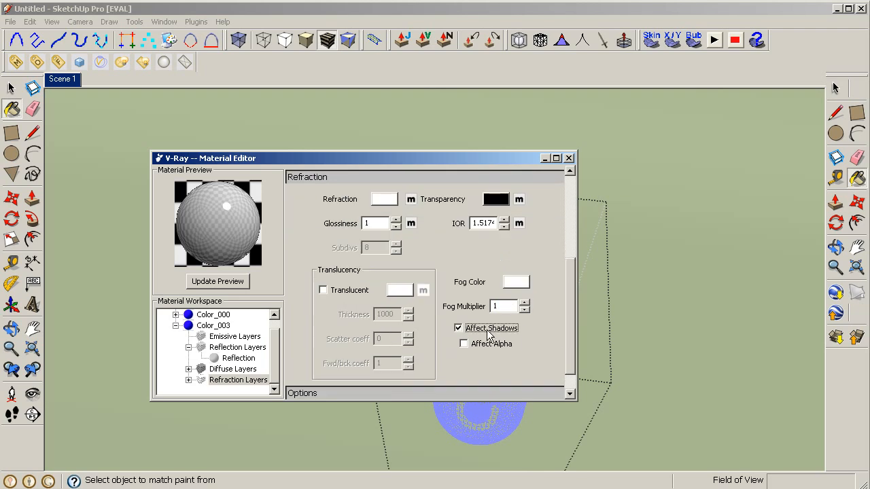
# Step: Make the refraction affect alpha, refresh the preview, and close the material editor
pyautogui.click(464, 343)
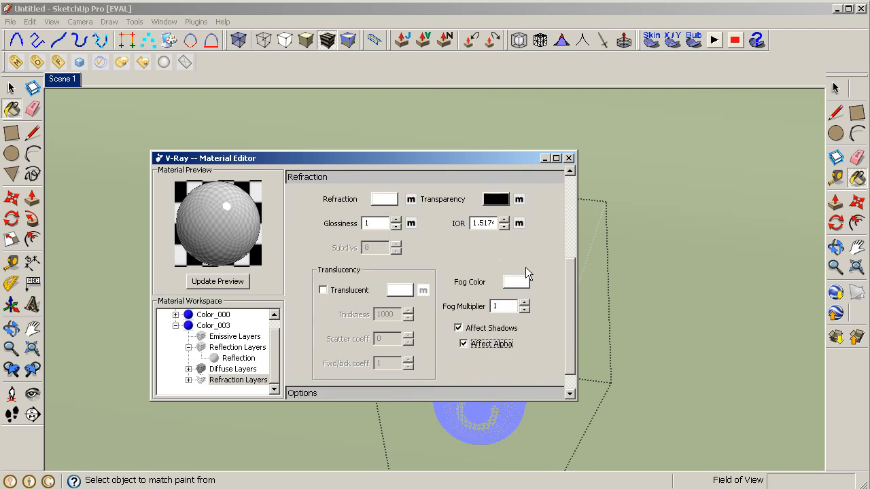
pyautogui.moveTo(568, 185)
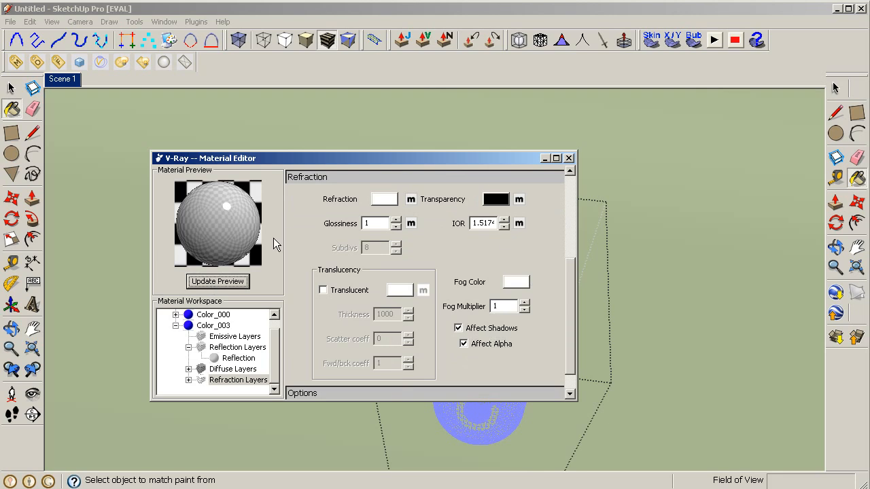
pyautogui.click(217, 281)
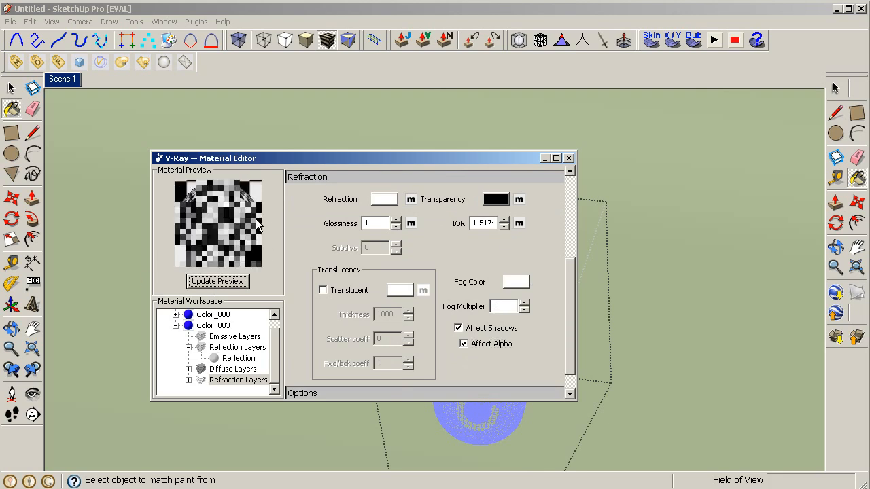
pyautogui.moveTo(561, 167)
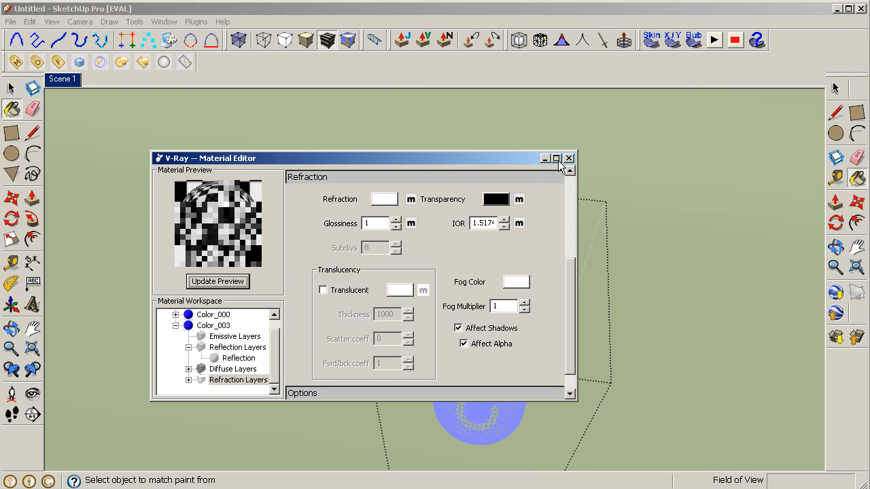
pyautogui.click(568, 158)
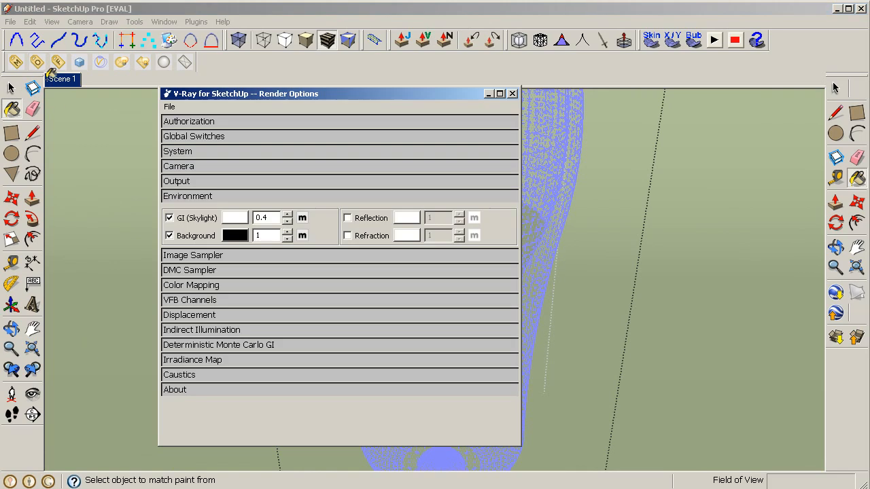
# Step: Check that render output overrides the viewport at 800 × 600, then close Render Options
pyautogui.click(176, 181)
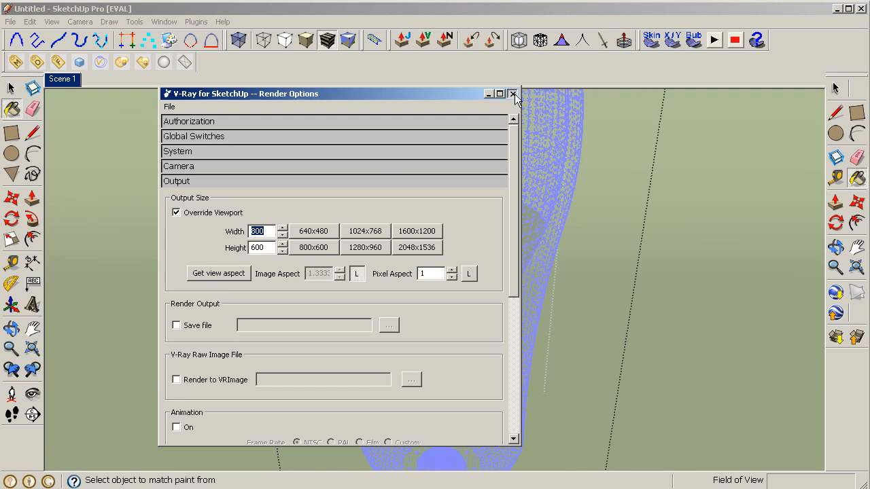
pyautogui.click(512, 94)
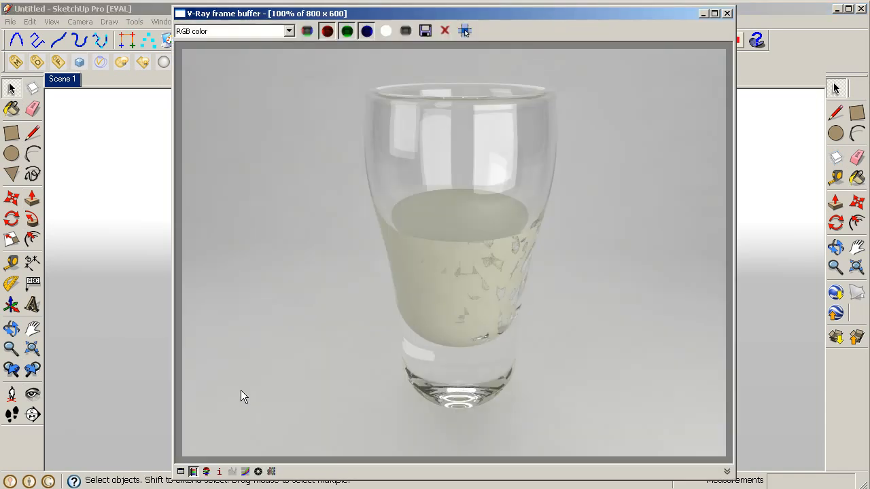
pyautogui.moveTo(563, 285)
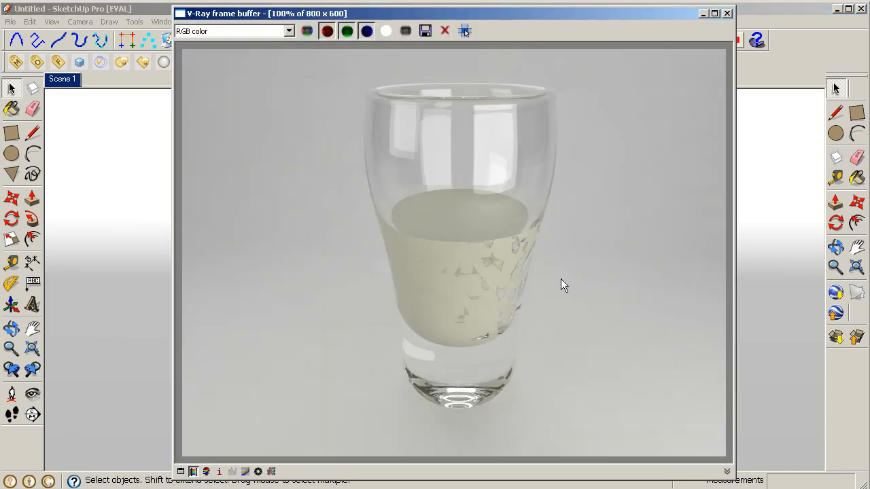
pyautogui.moveTo(469, 272)
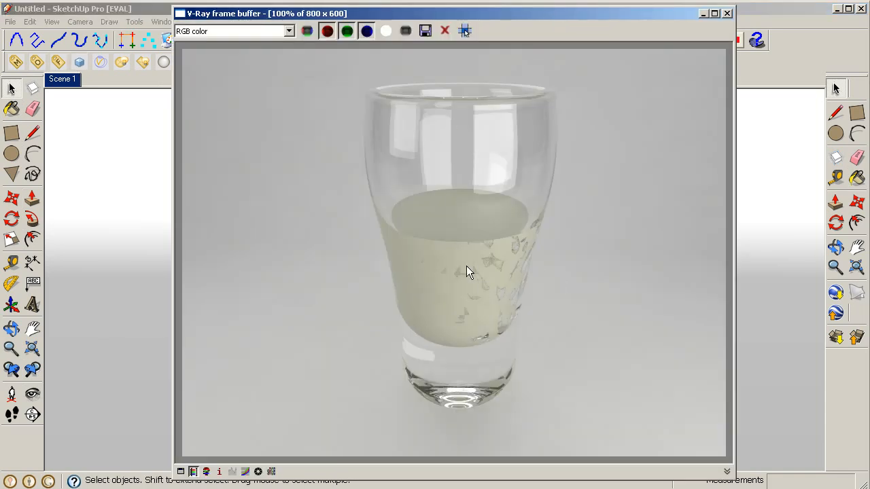
pyautogui.moveTo(506, 282)
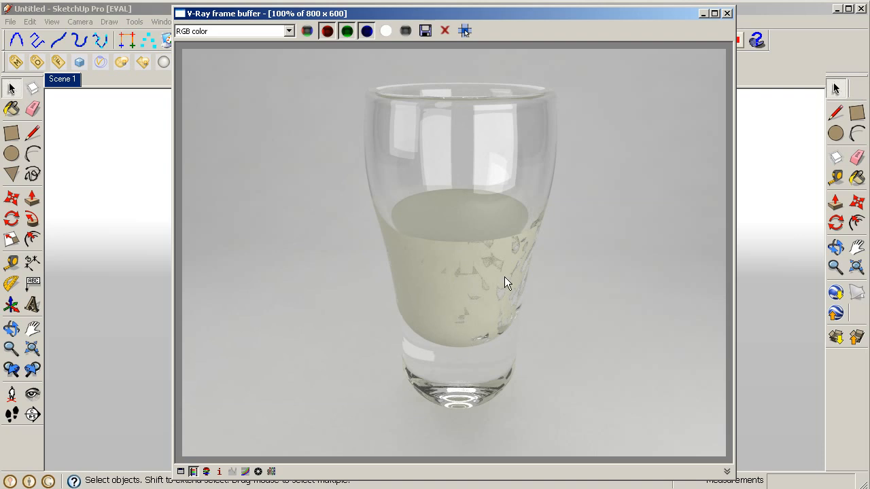
pyautogui.moveTo(514, 262)
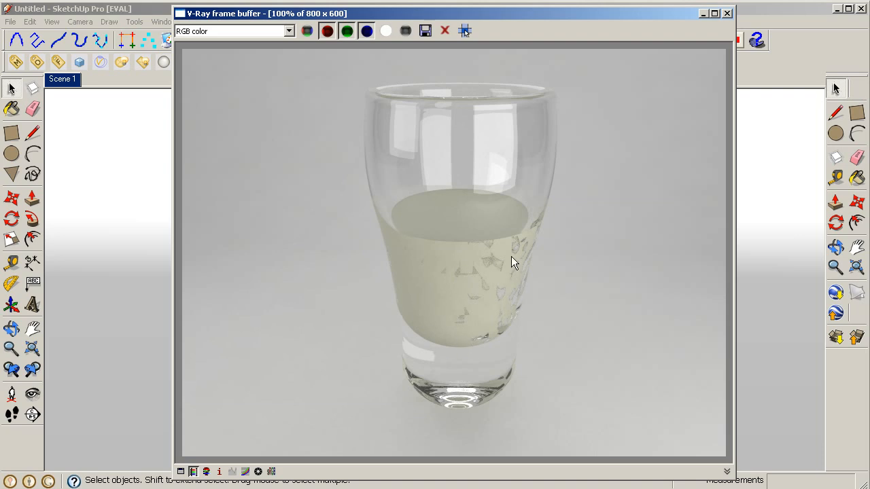
pyautogui.moveTo(492, 301)
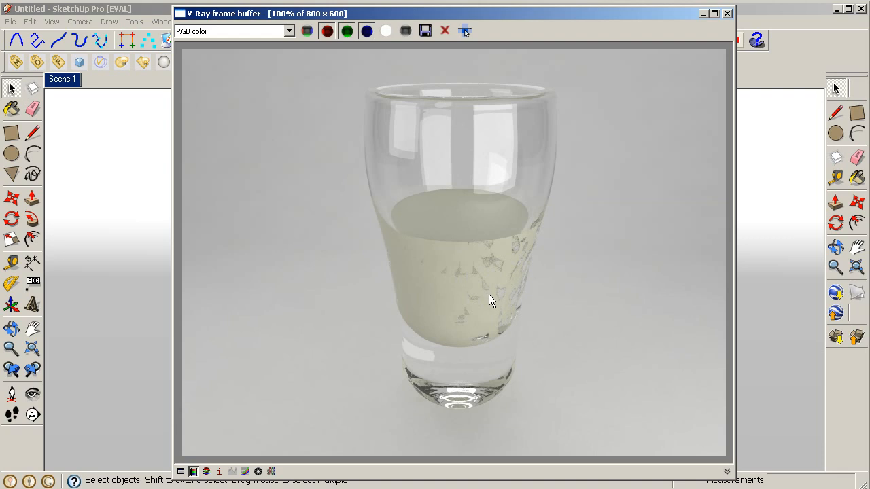
pyautogui.moveTo(454, 285)
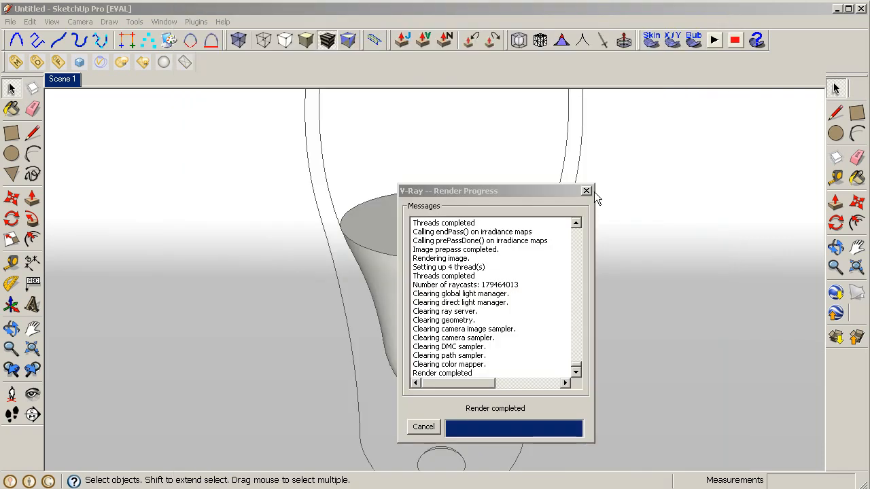
# Step: Close the finished render progress report after inspecting the z-fighting patches
pyautogui.click(586, 191)
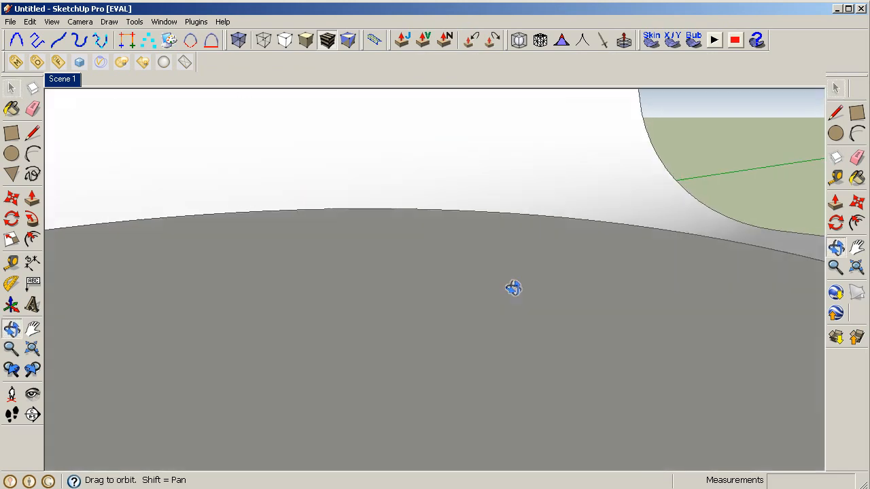
# Step: Orbit out to the grey test plane, right-click it, and orbit to reveal z-fighting stripes
pyautogui.moveTo(513, 288); pyautogui.dragTo(473, 267)
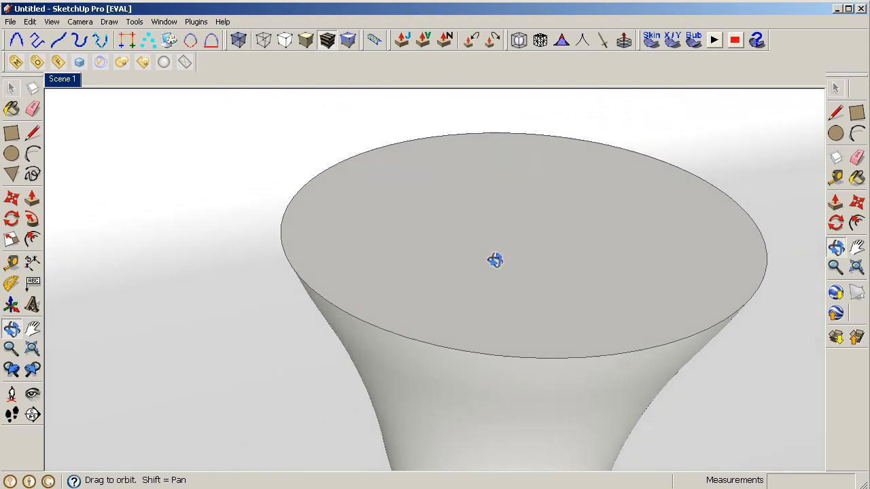
pyautogui.moveTo(495, 261); pyautogui.dragTo(462, 286)
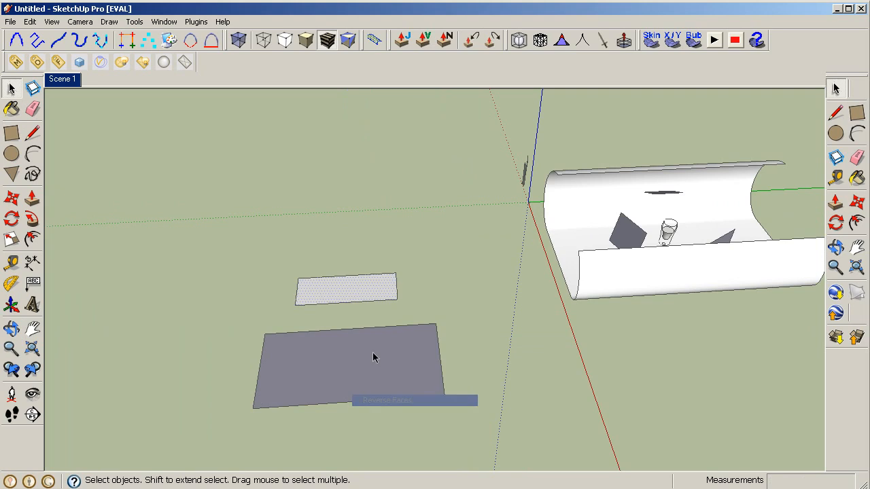
pyautogui.rightClick(370, 357)
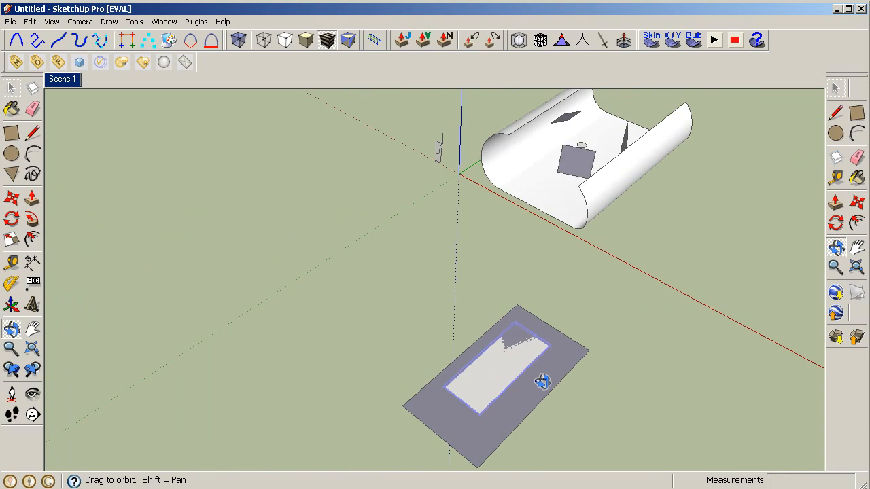
pyautogui.moveTo(543, 380); pyautogui.dragTo(612, 295)
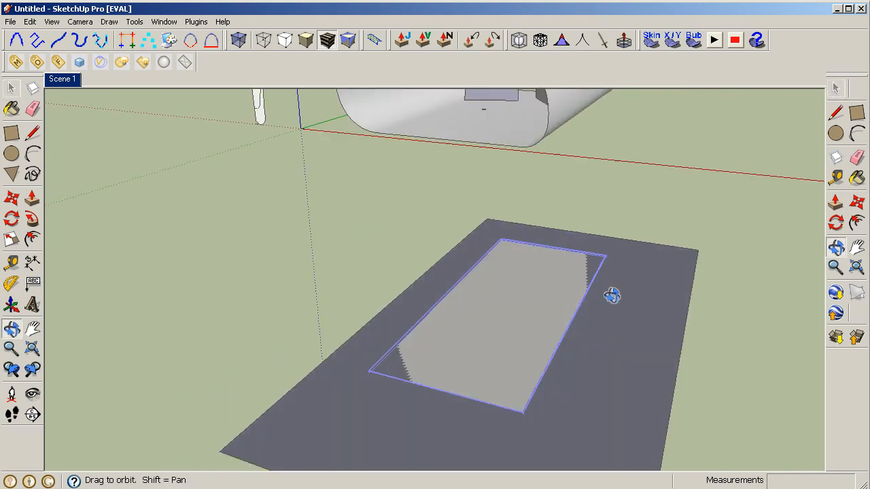
pyautogui.moveTo(612, 295); pyautogui.dragTo(214, 333)
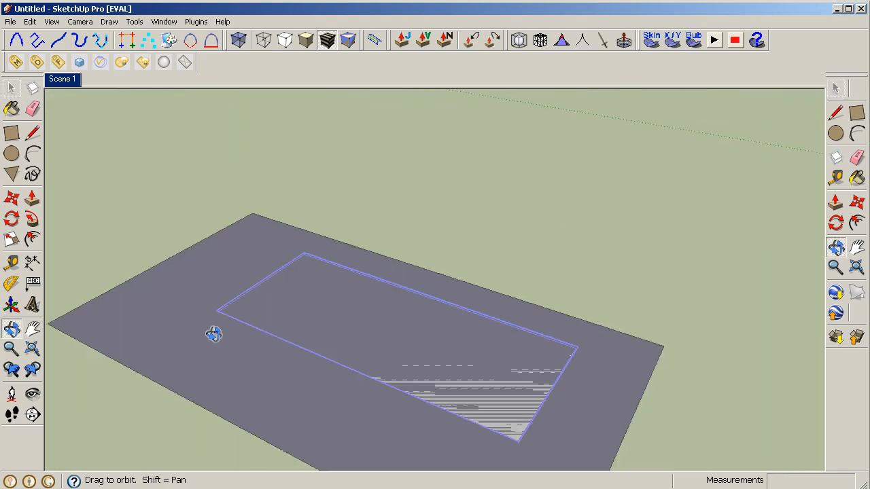
pyautogui.moveTo(214, 333); pyautogui.dragTo(275, 310)
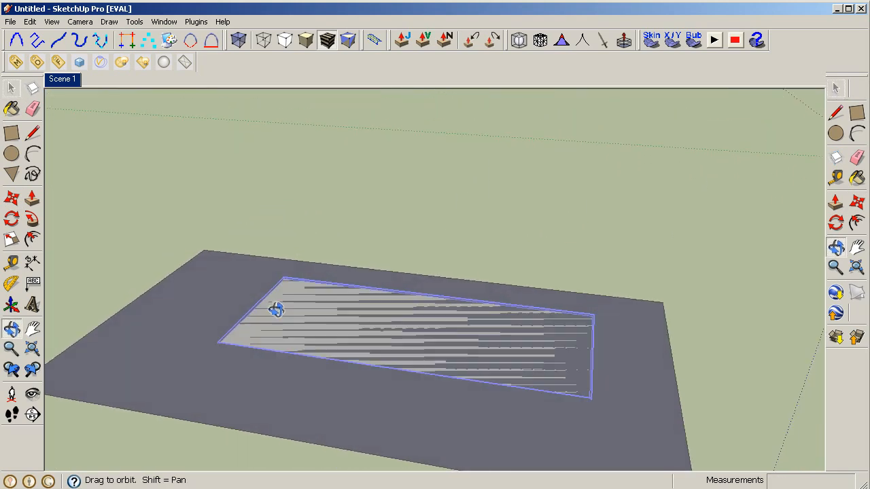
pyautogui.moveTo(277, 310); pyautogui.dragTo(506, 308)
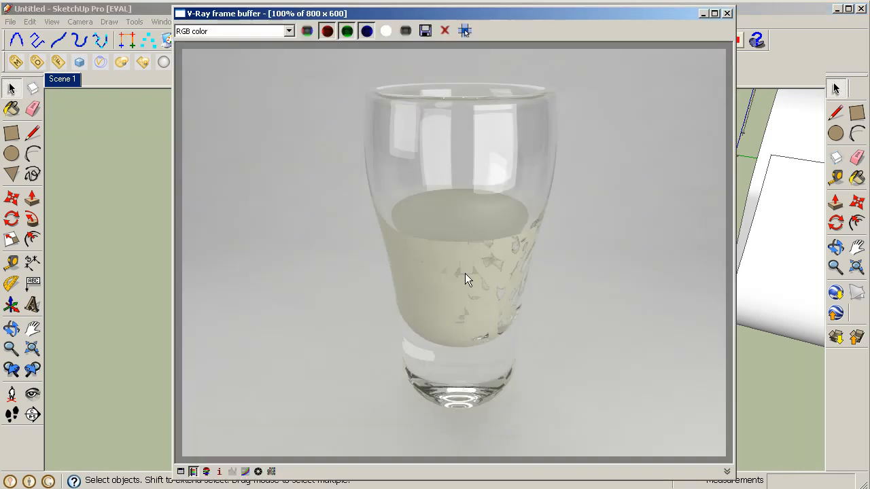
pyautogui.moveTo(550, 232)
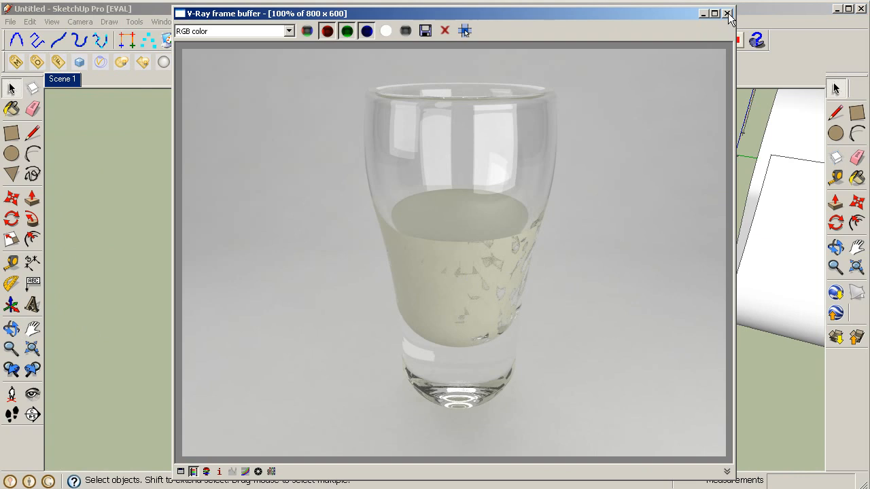
# Step: Close the V-Ray frame buffer and orbit in close to the liquid form
pyautogui.click(727, 13)
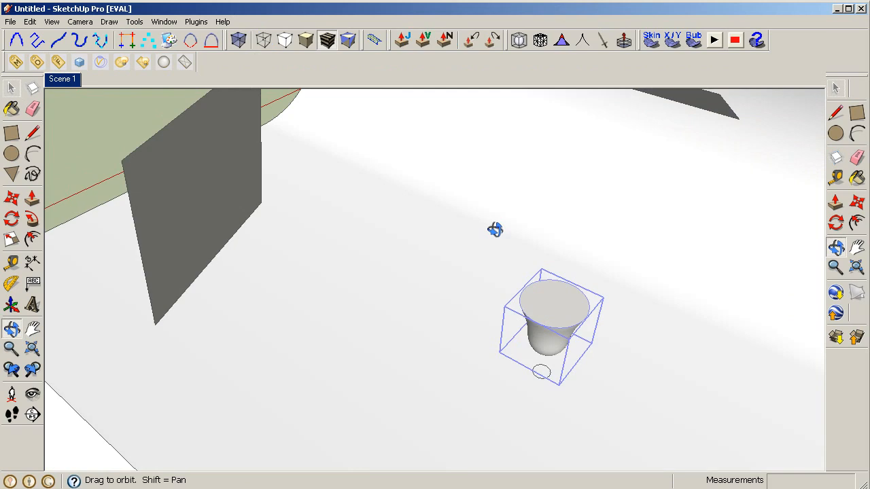
pyautogui.moveTo(495, 229); pyautogui.dragTo(668, 266)
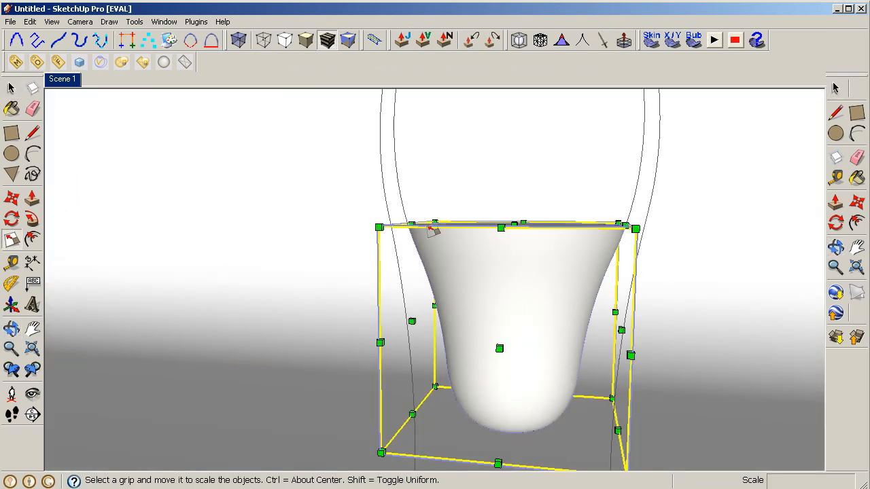
# Step: Scale the liquid form down to sit inside the glass walls and orbit to check
pyautogui.click(379, 227)
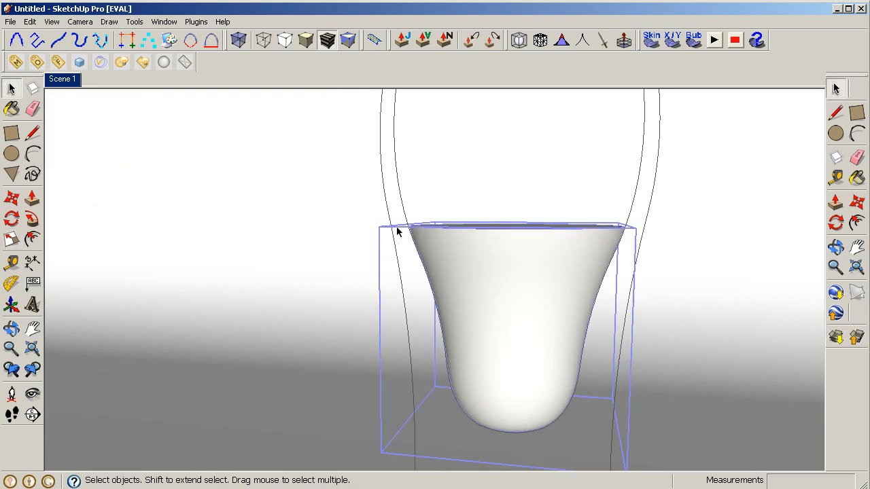
pyautogui.moveTo(397, 231); pyautogui.dragTo(578, 283)
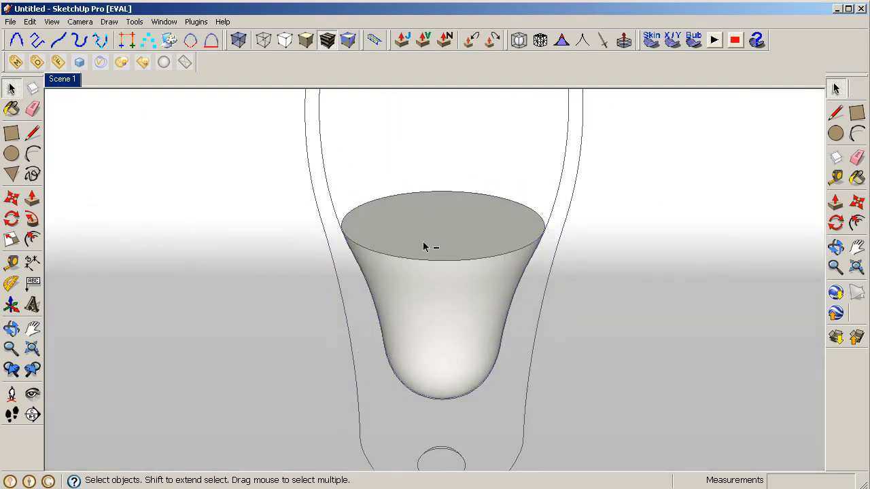
pyautogui.moveTo(491, 207)
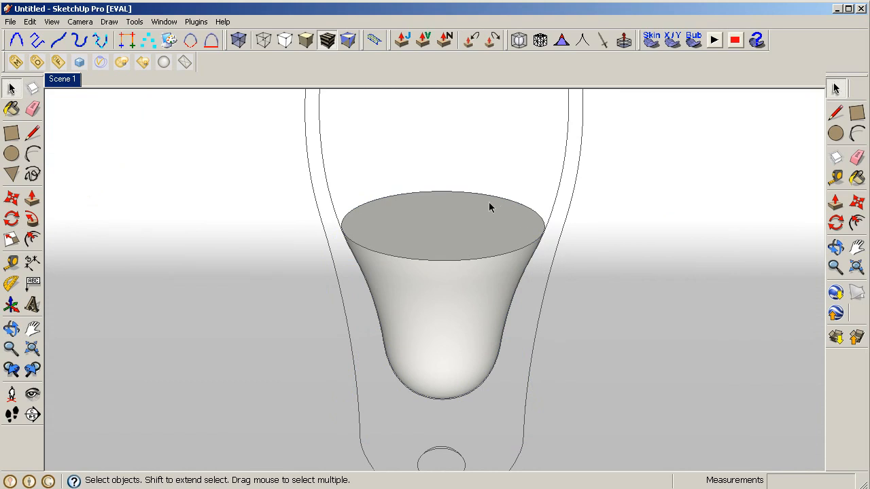
pyautogui.moveTo(472, 295)
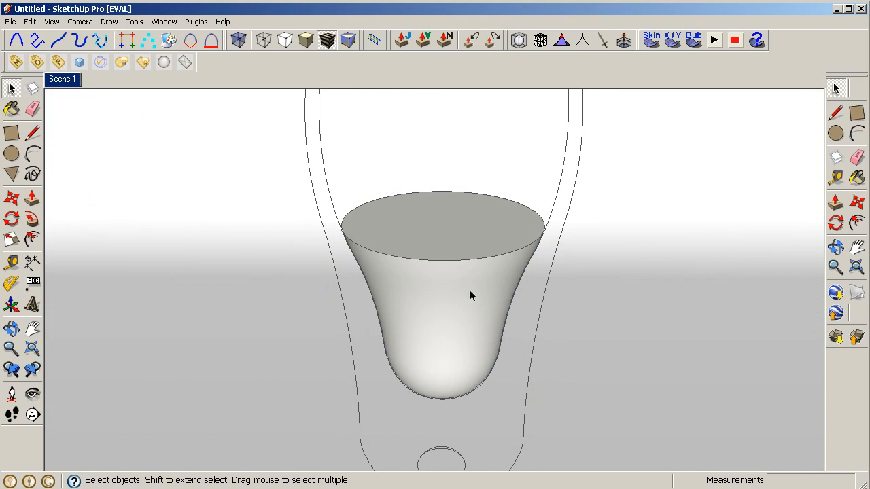
pyautogui.moveTo(119, 95)
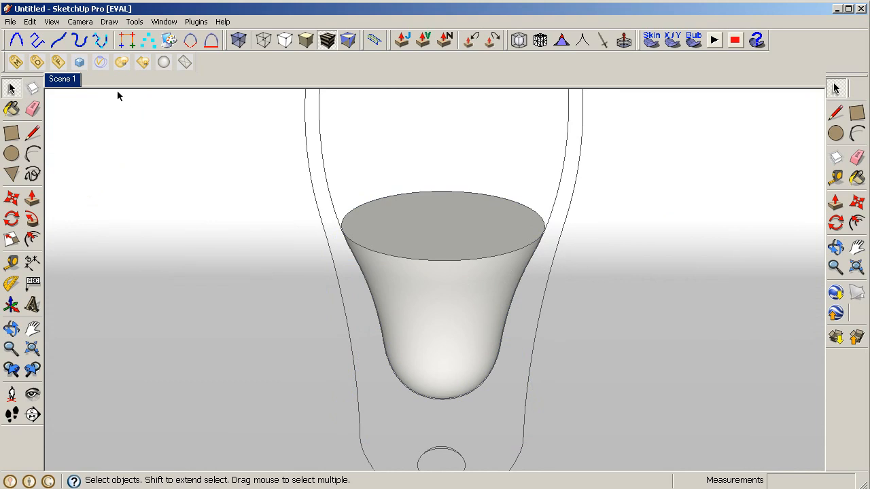
pyautogui.moveTo(79, 62)
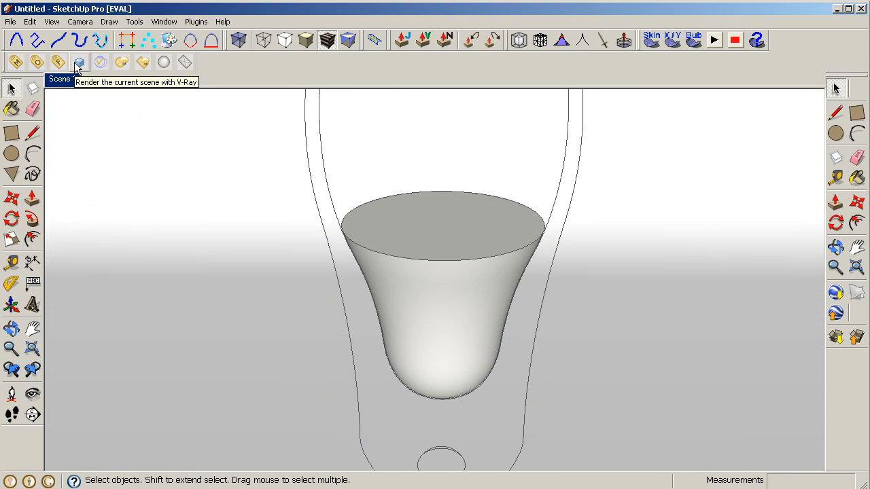
# Step: Re-render the glass and liquid with V-Ray, then close the frame buffer
pyautogui.click(79, 62)
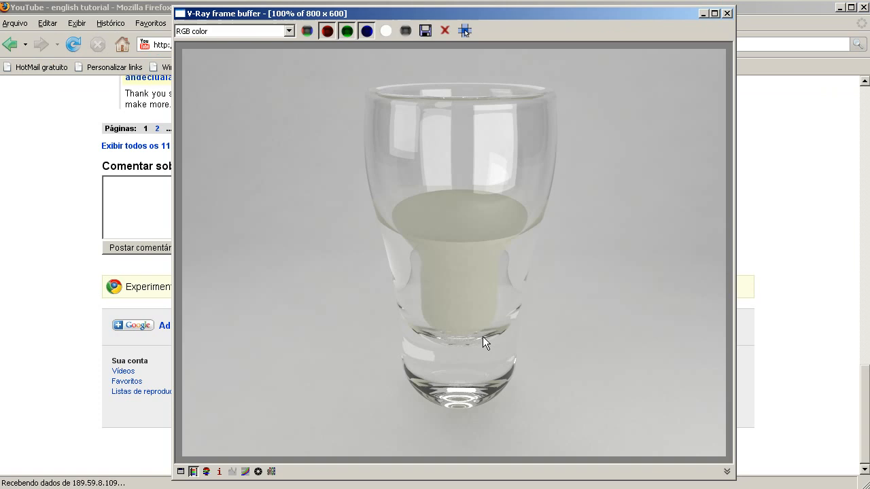
pyautogui.moveTo(454, 228)
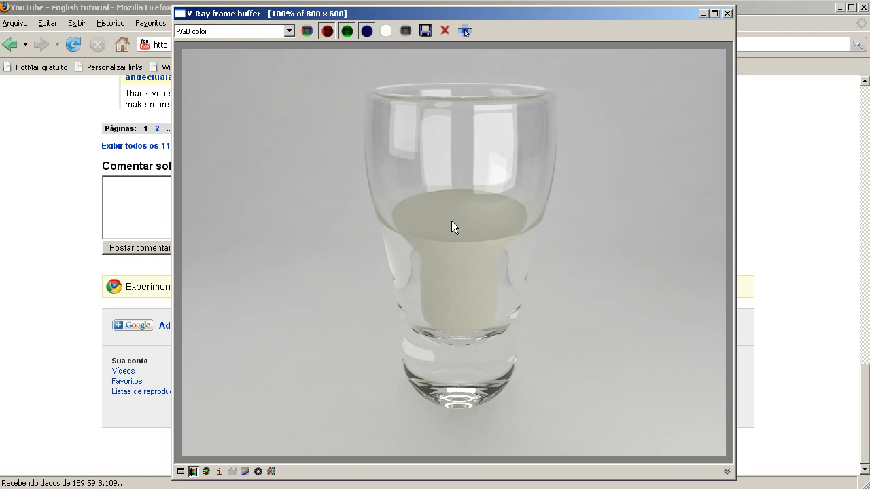
pyautogui.moveTo(455, 281)
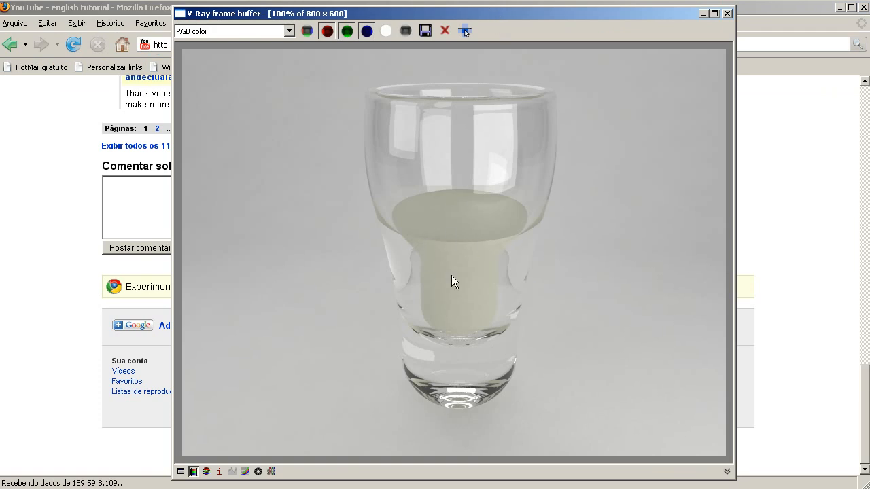
pyautogui.moveTo(515, 254)
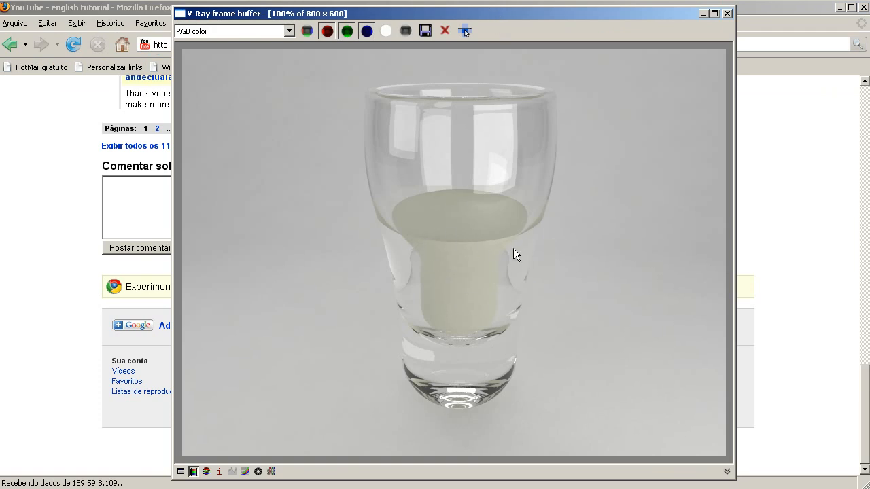
pyautogui.click(726, 13)
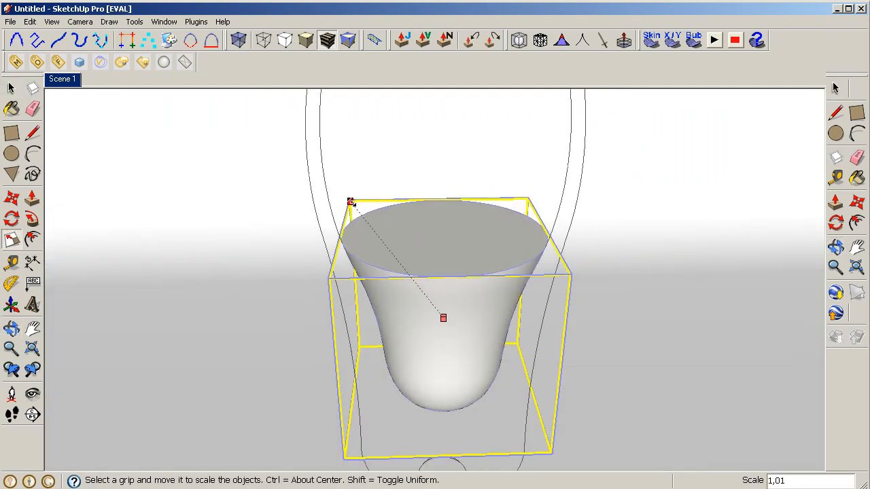
# Step: Drag a Scale grip to resize the liquid body inside the glass
pyautogui.moveTo(350, 202); pyautogui.dragTo(355, 257)
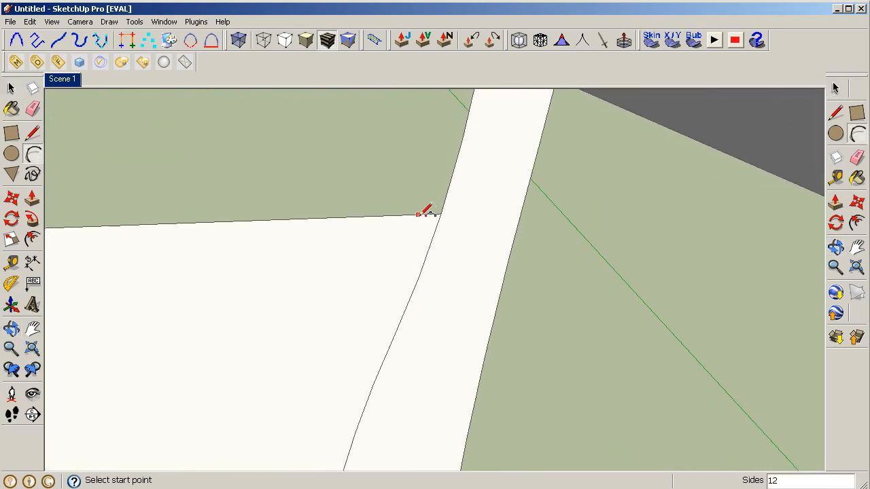
# Step: Close the outline into a liquid profile face, then orbit out to view it inside the cup
pyautogui.click(418, 214)
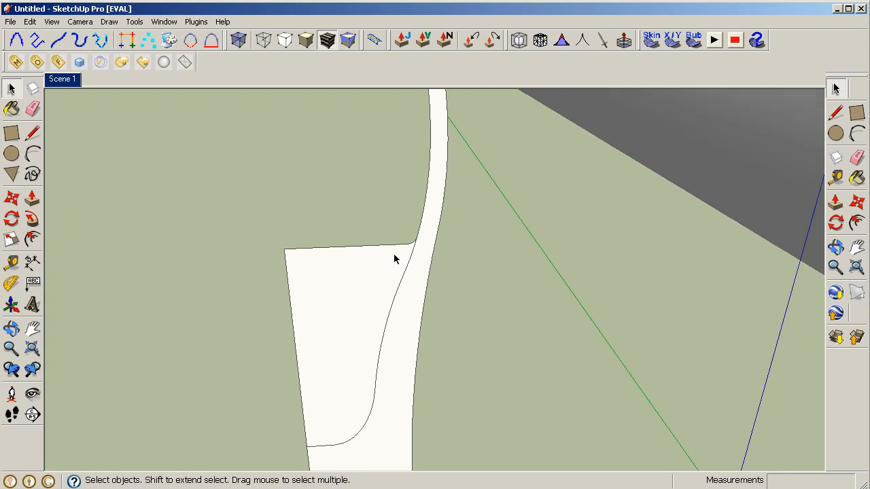
pyautogui.moveTo(396, 259); pyautogui.dragTo(400, 276)
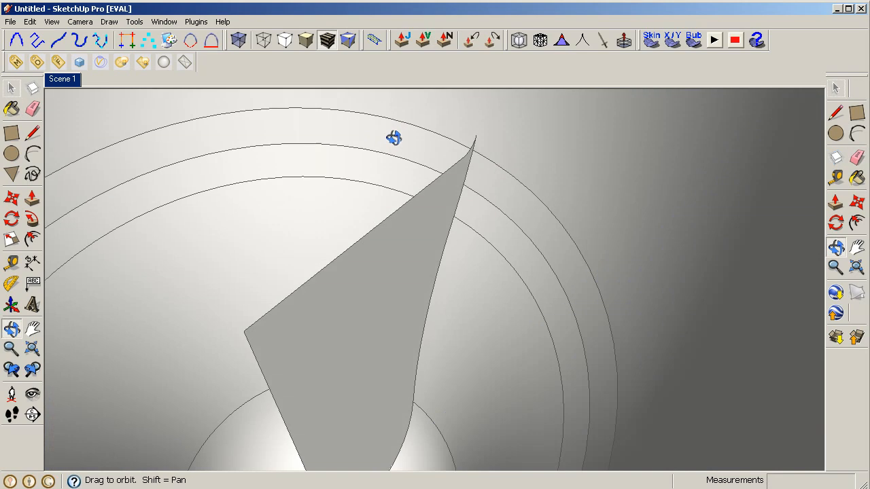
pyautogui.moveTo(394, 138); pyautogui.dragTo(506, 228)
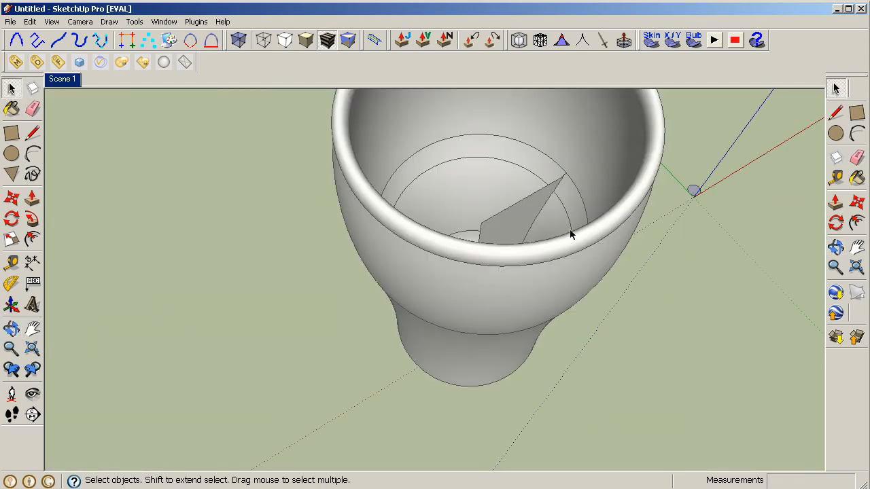
# Step: Look straight down into the cup and select the revolved liquid body
pyautogui.moveTo(571, 235); pyautogui.dragTo(531, 266)
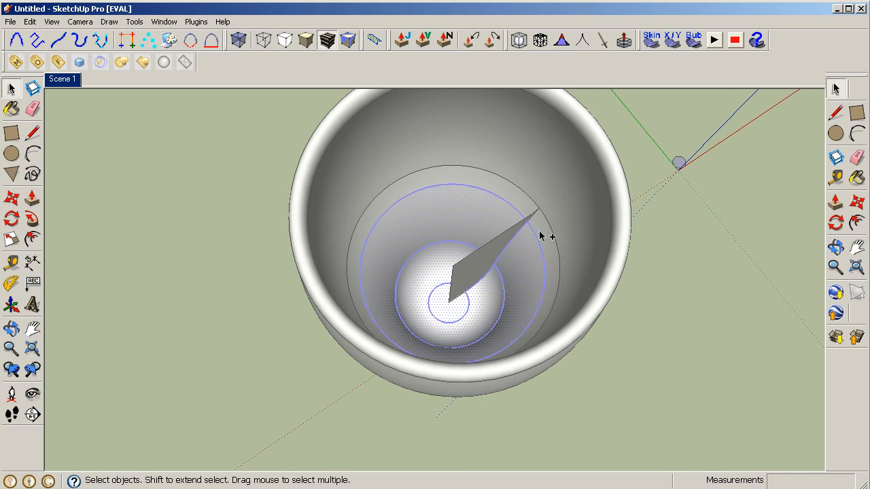
pyautogui.moveTo(542, 248)
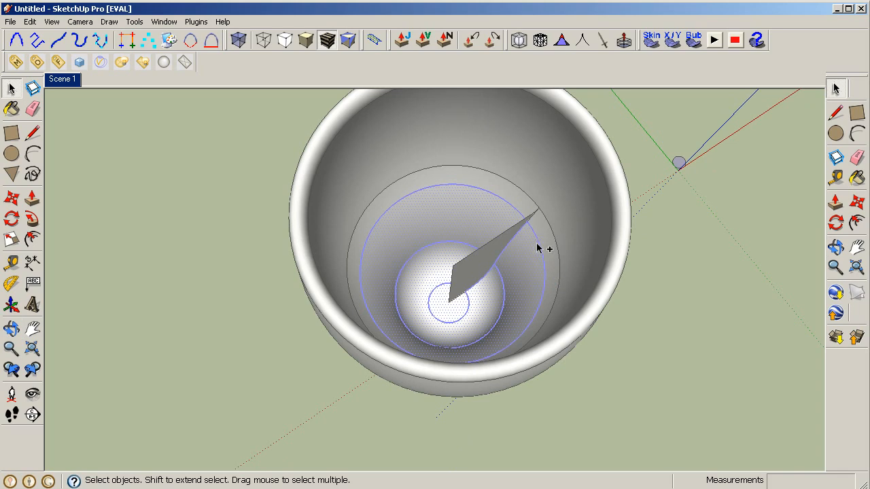
pyautogui.moveTo(544, 242)
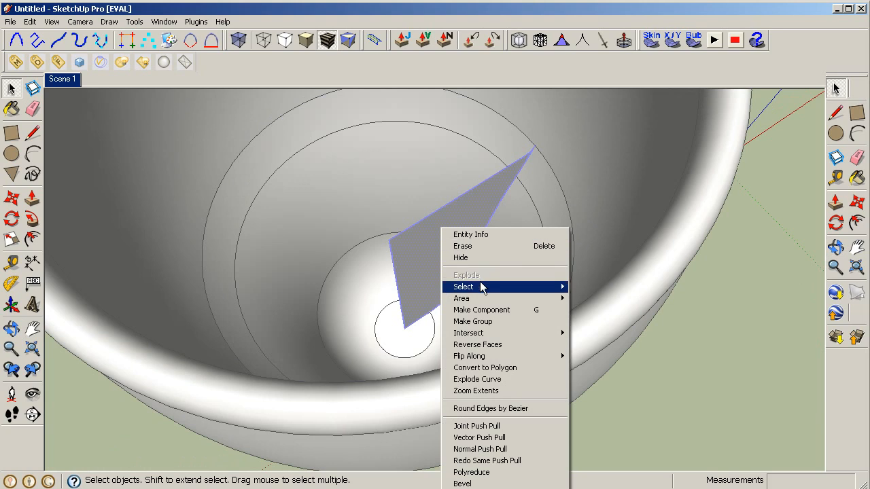
pyautogui.moveTo(438, 250)
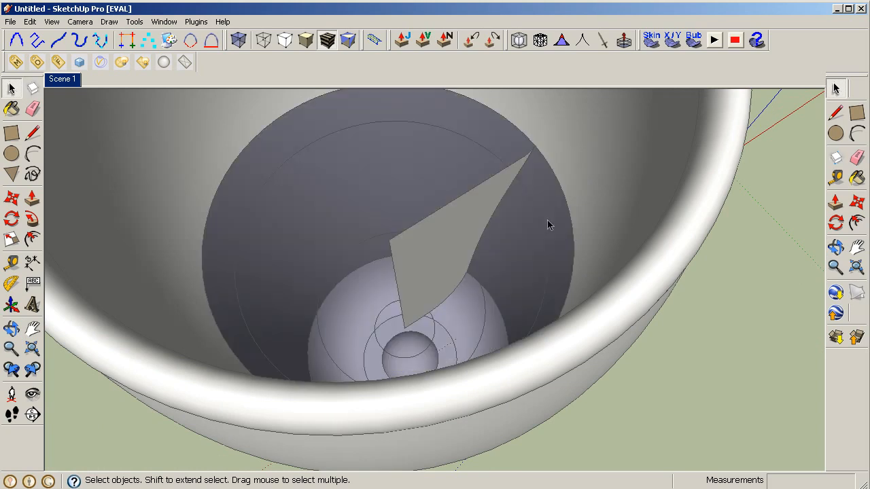
pyautogui.click(33, 108)
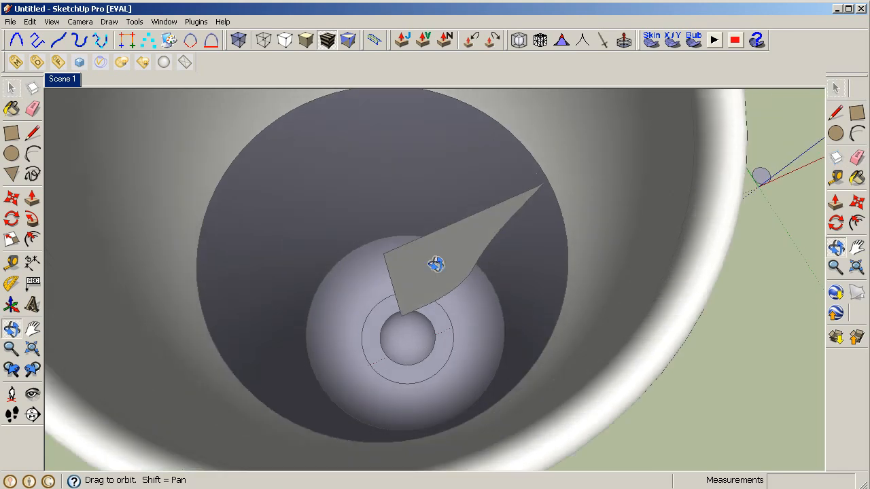
pyautogui.click(11, 89)
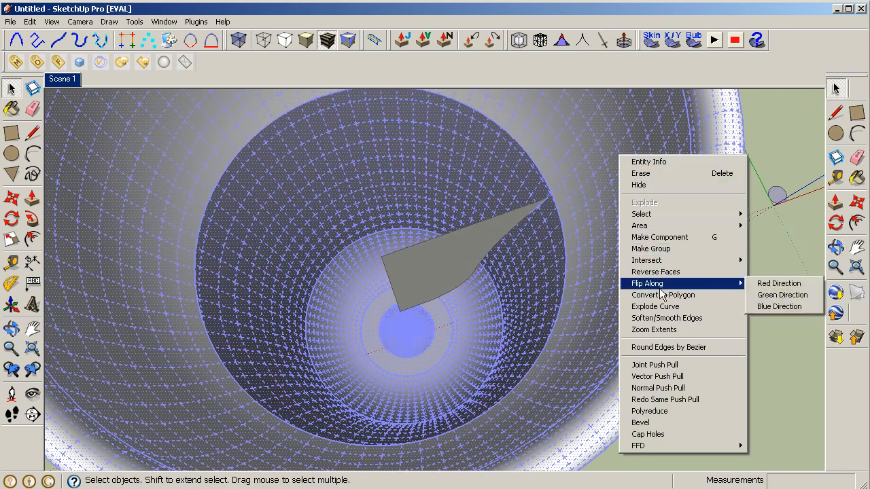
# Step: Explode the liquid profile group into loose geometry, then bring up the browser reference render
pyautogui.click(666, 318)
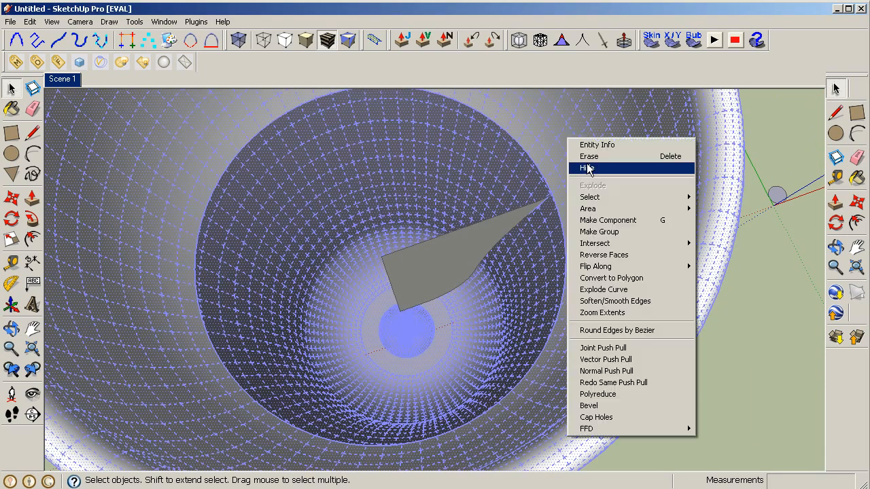
pyautogui.moveTo(645, 244)
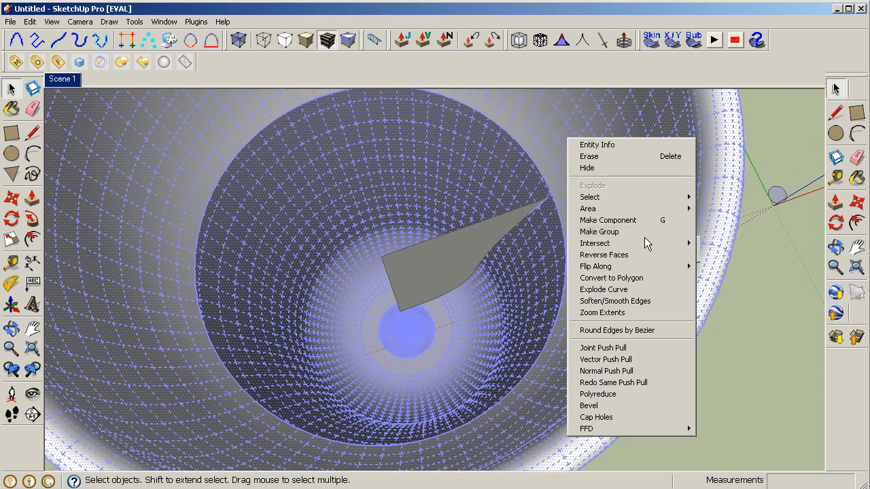
pyautogui.click(614, 301)
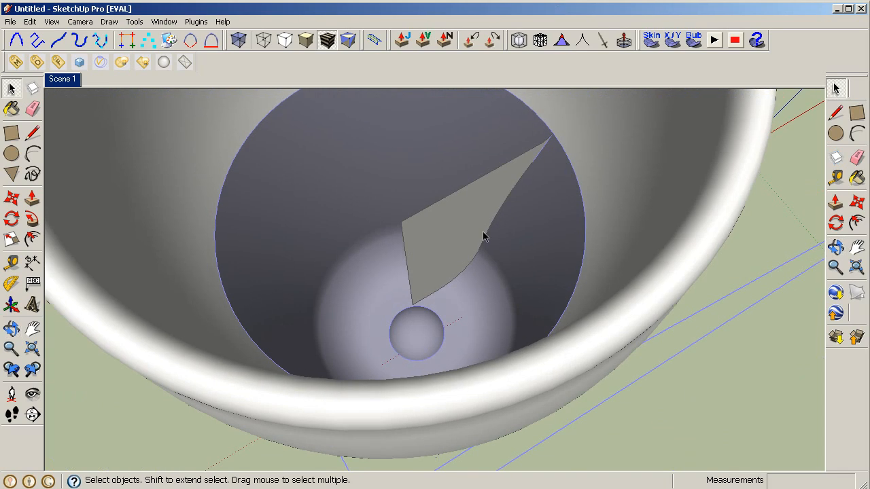
pyautogui.rightClick(482, 234)
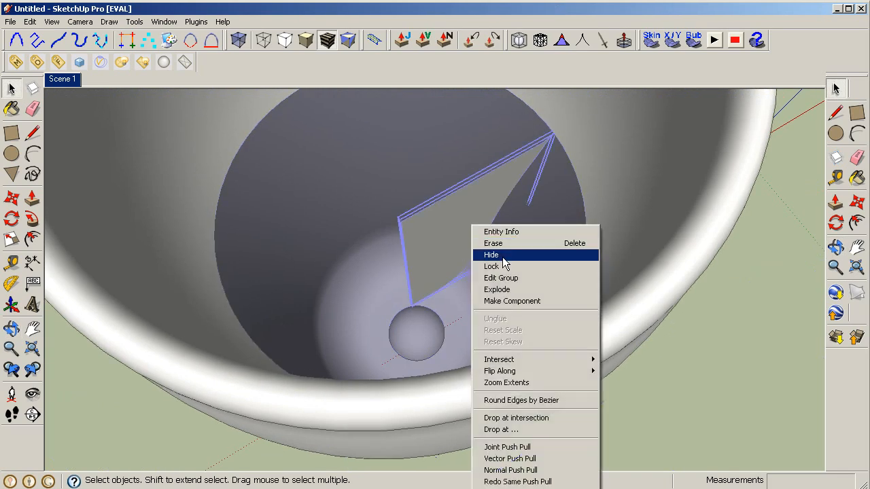
pyautogui.moveTo(506, 289)
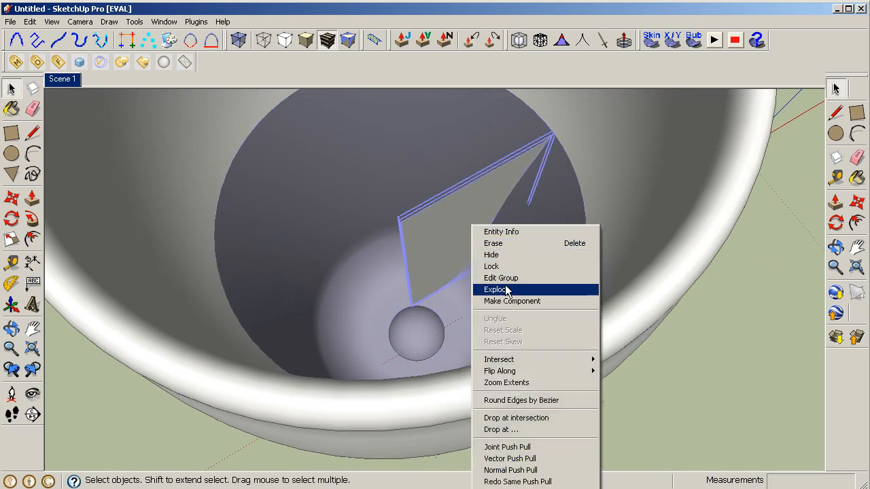
pyautogui.click(496, 289)
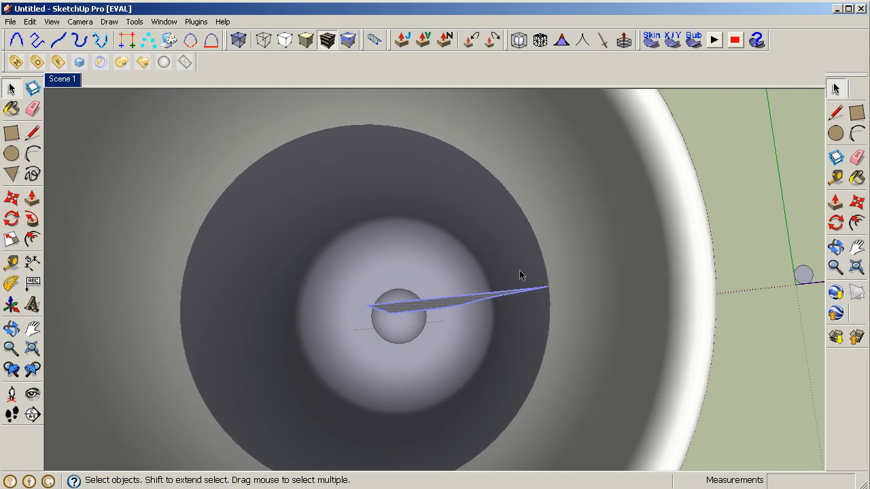
pyautogui.moveTo(238, 250)
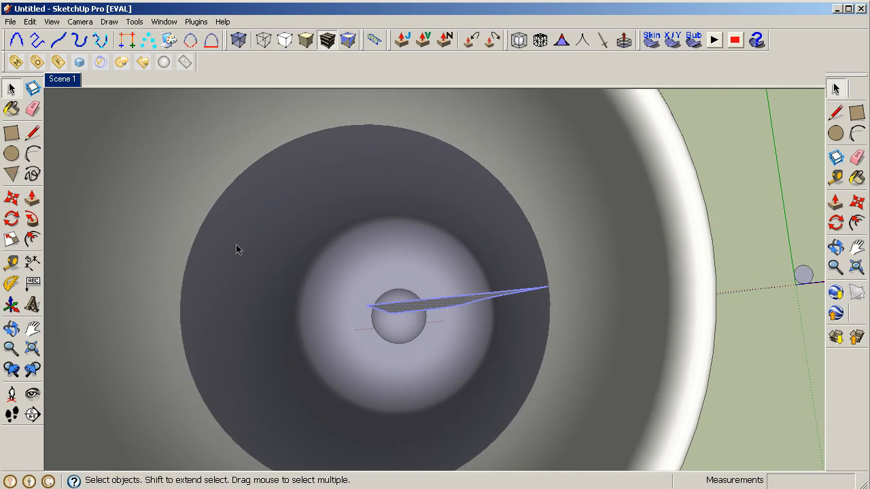
pyautogui.moveTo(426, 168)
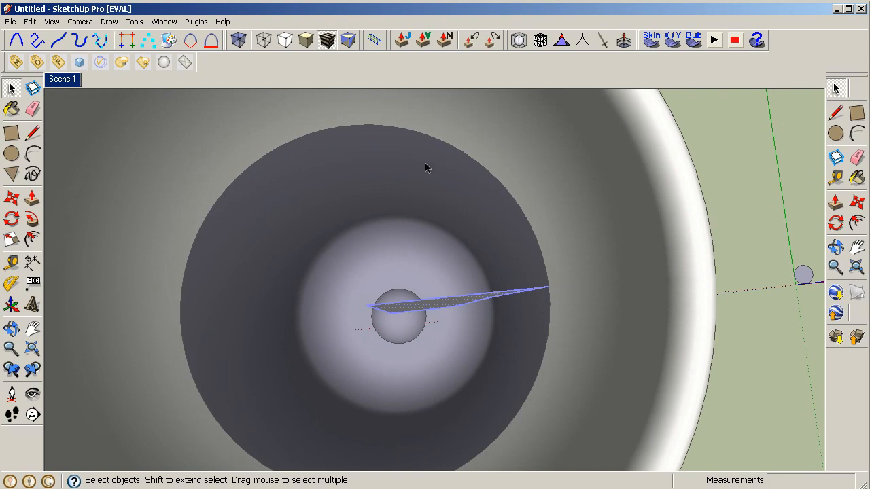
pyautogui.click(11, 328)
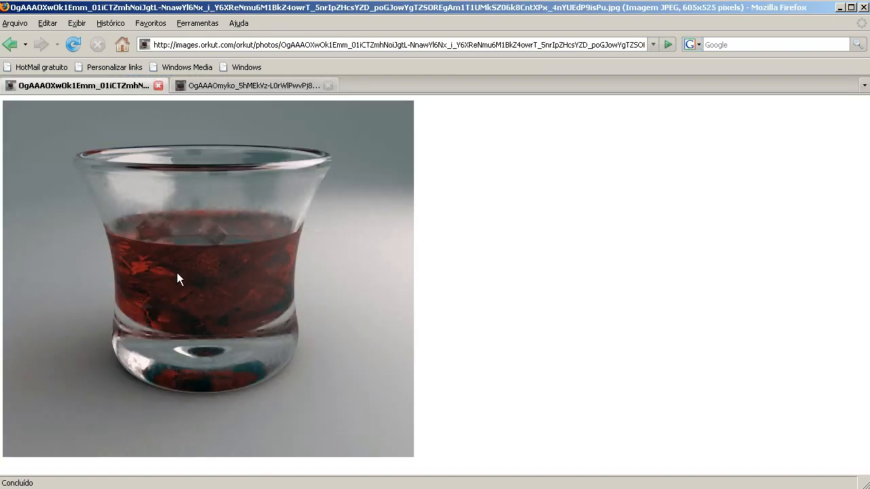
pyautogui.moveTo(233, 261)
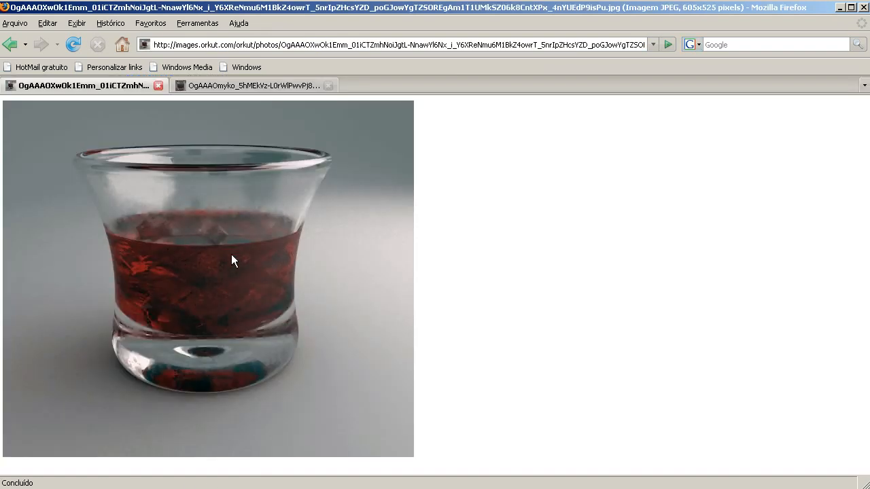
pyautogui.moveTo(216, 220)
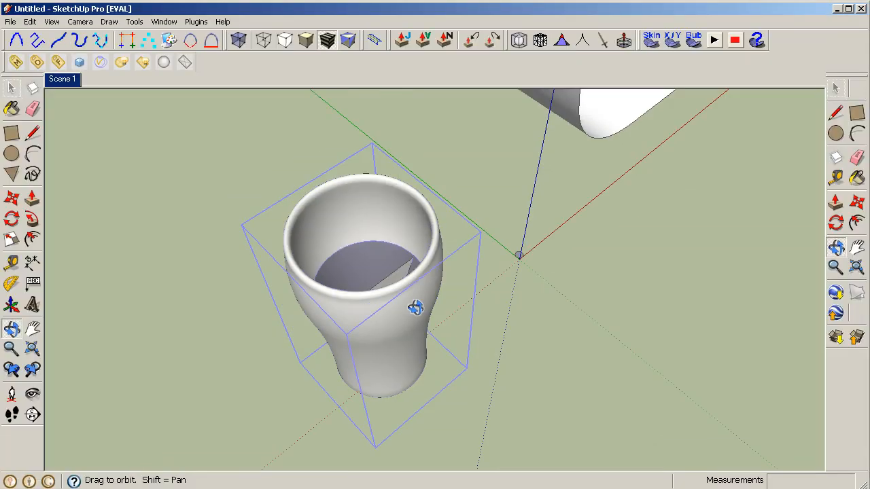
# Step: From above the cup opening, reverse the liquid's top face so its front faces upward
pyautogui.moveTo(415, 306); pyautogui.dragTo(384, 318)
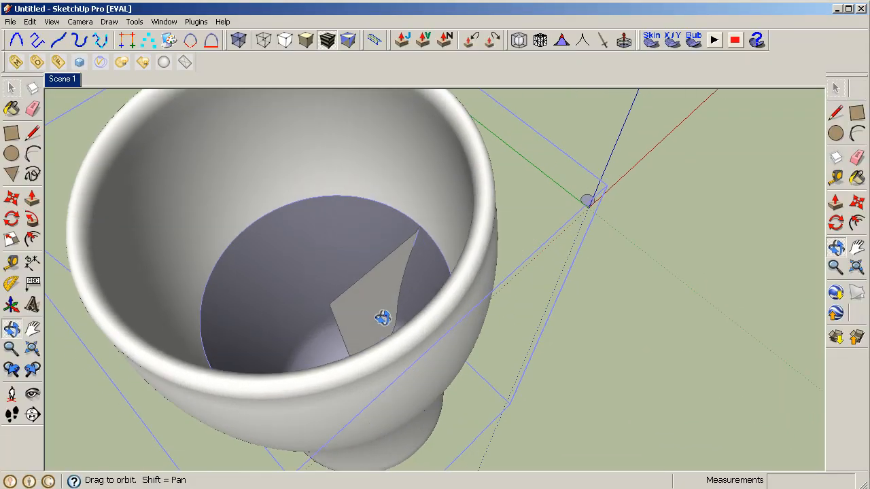
pyautogui.moveTo(380, 320); pyautogui.dragTo(363, 68)
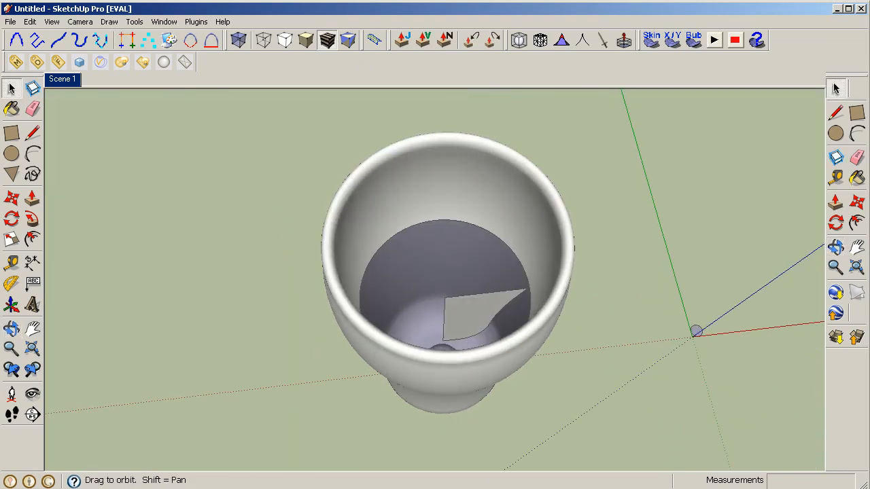
pyautogui.click(33, 219)
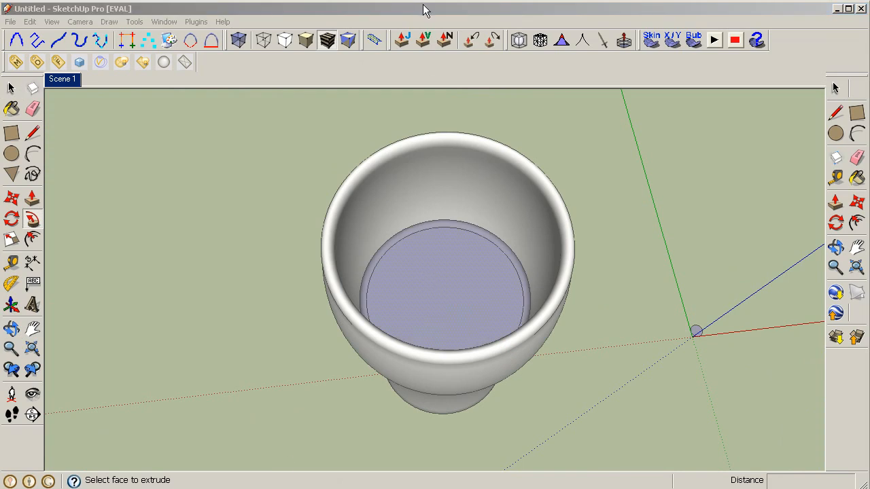
pyautogui.rightClick(442, 272)
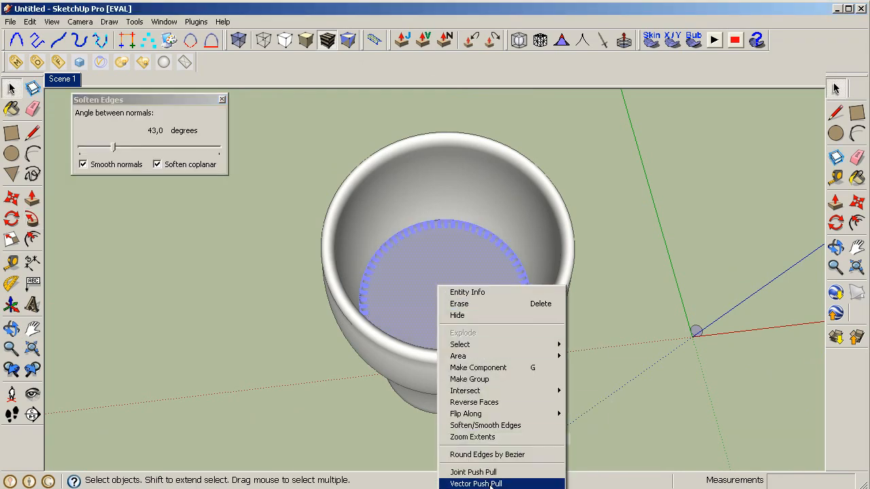
pyautogui.click(475, 402)
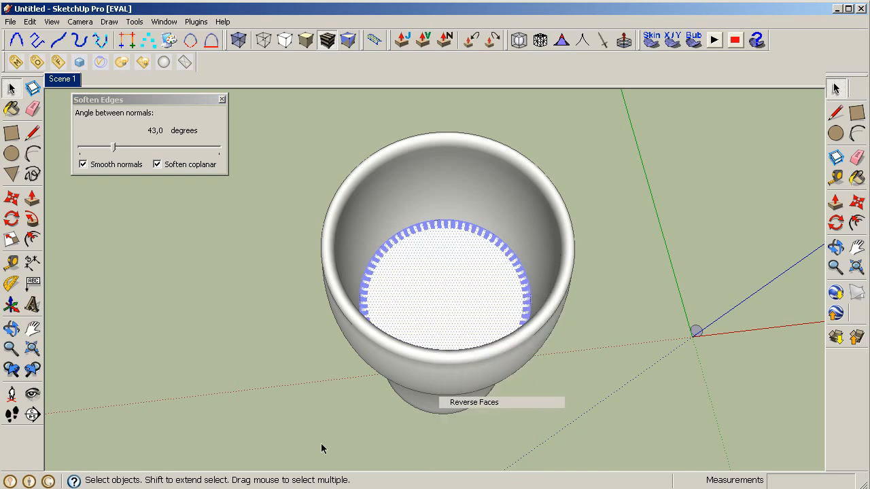